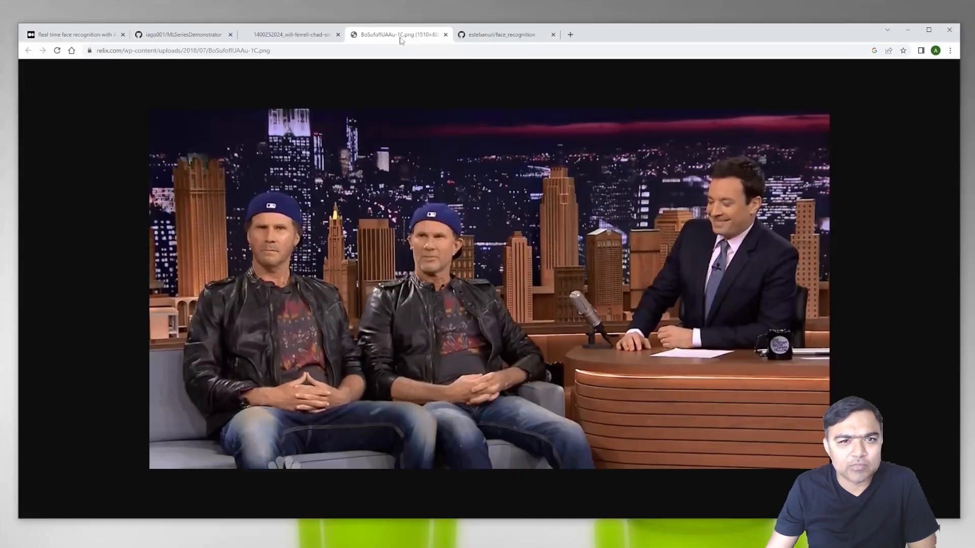
Show the usmagazine side-by-side portraits of the two look-alike men in Chrome
click(294, 35)
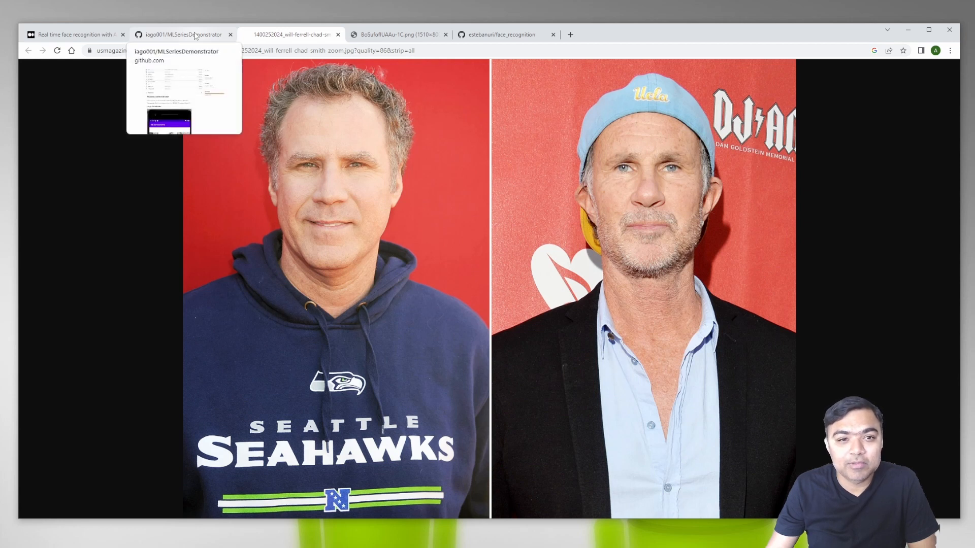
Show the MLSeriesDemonstrator README down to its face-recognition demo image
click(184, 34)
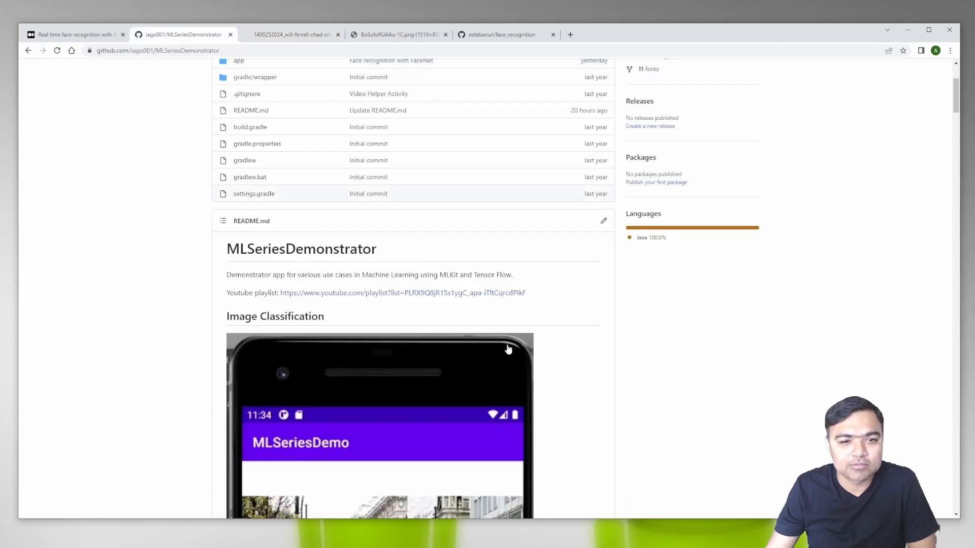
scroll(down, 3)
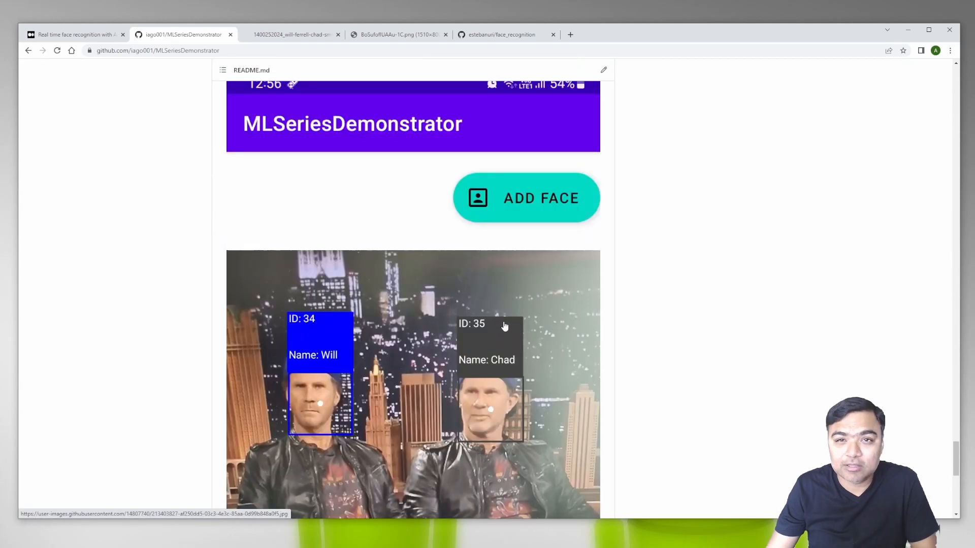
mouse_move(355, 406)
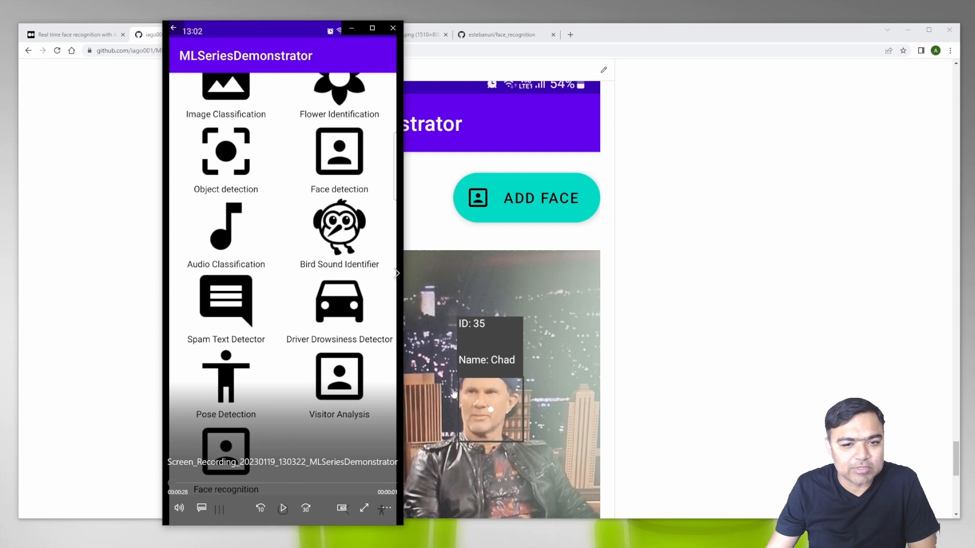
Return Chrome to the side-by-side portraits of the two men
click(296, 34)
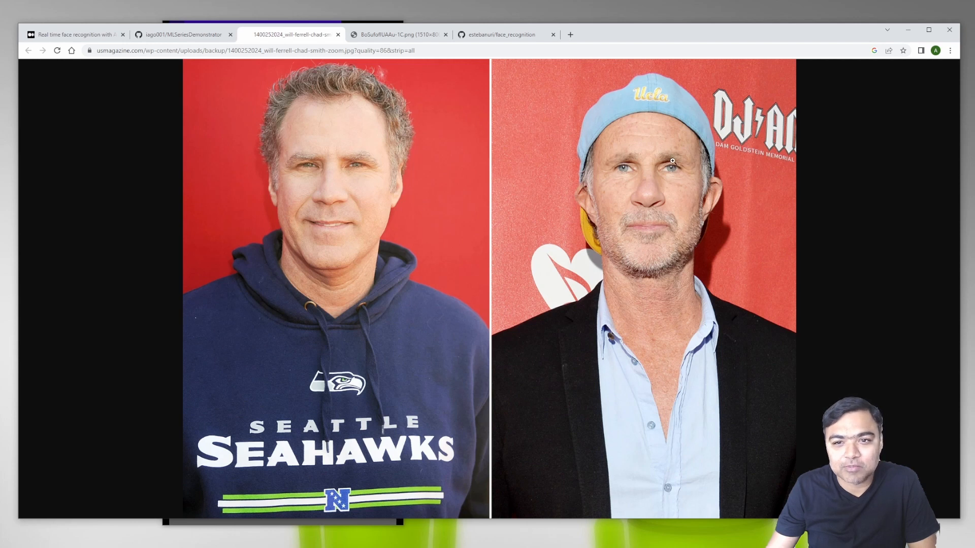
mouse_move(589, 183)
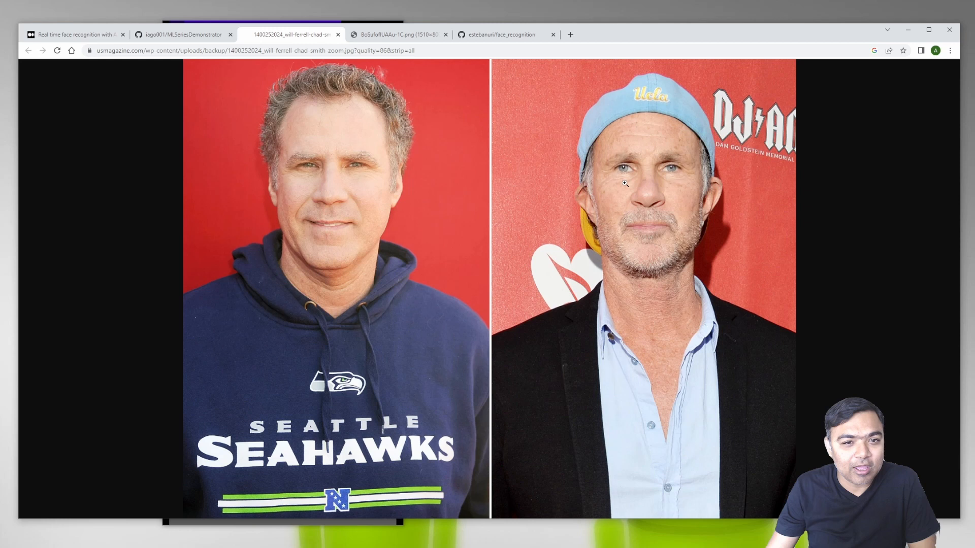
mouse_move(731, 189)
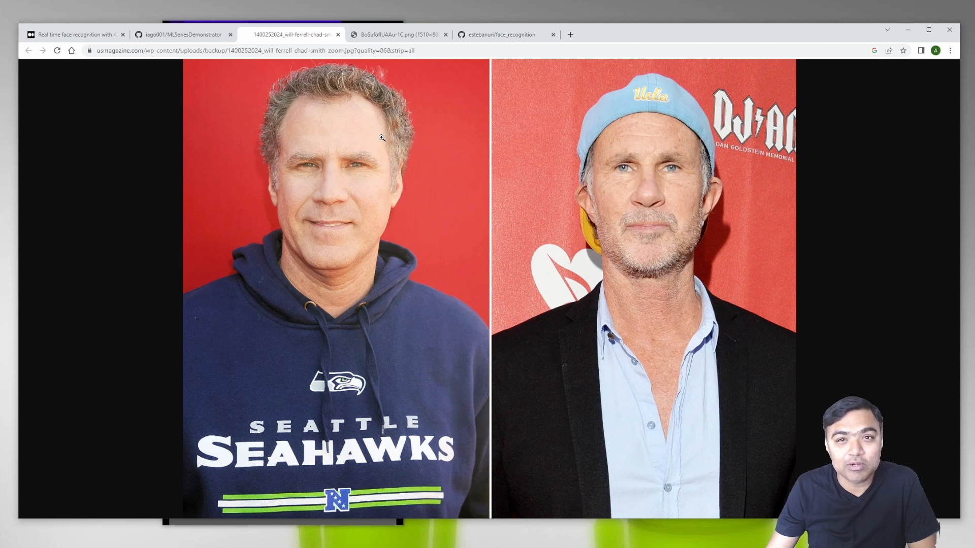
mouse_move(375, 122)
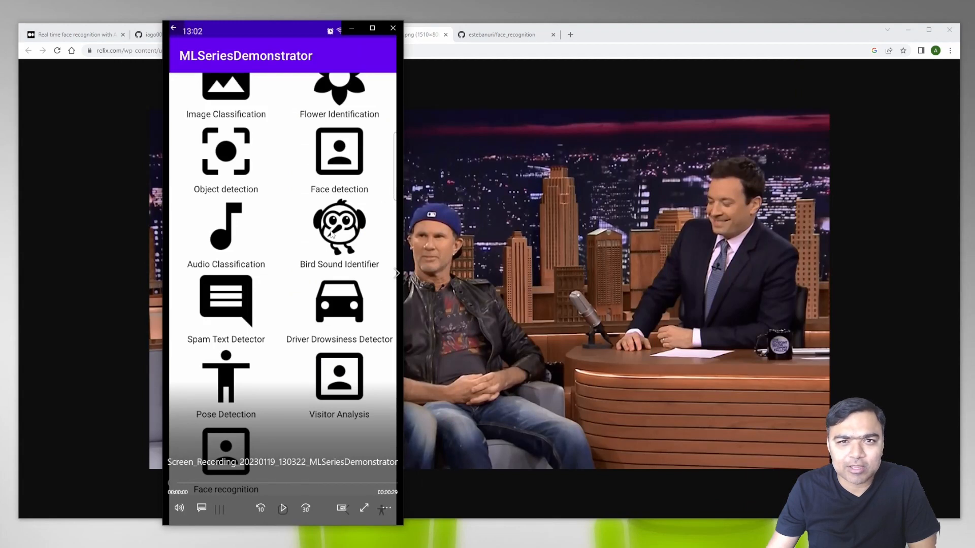
mouse_move(305, 426)
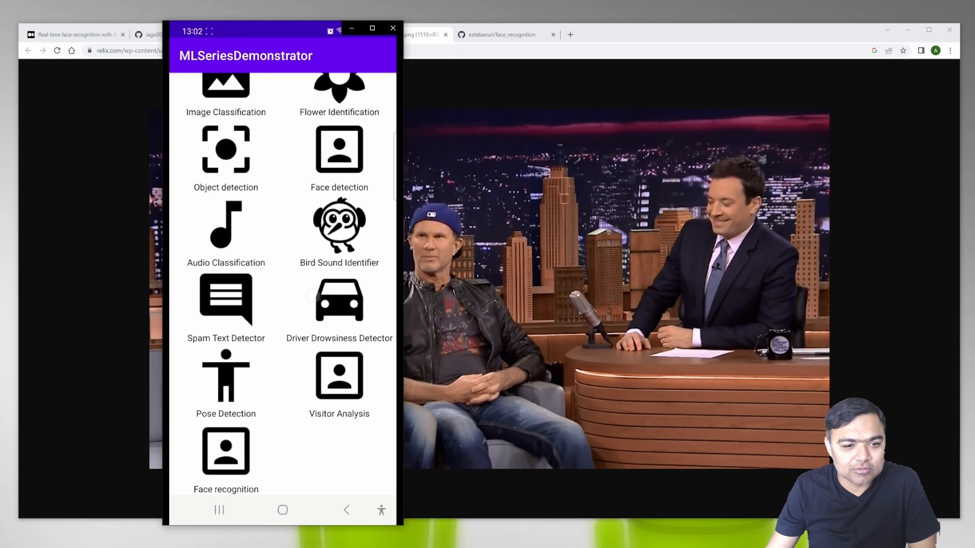
Play the demo recording, pausing and resuming at the first face registration
click(225, 451)
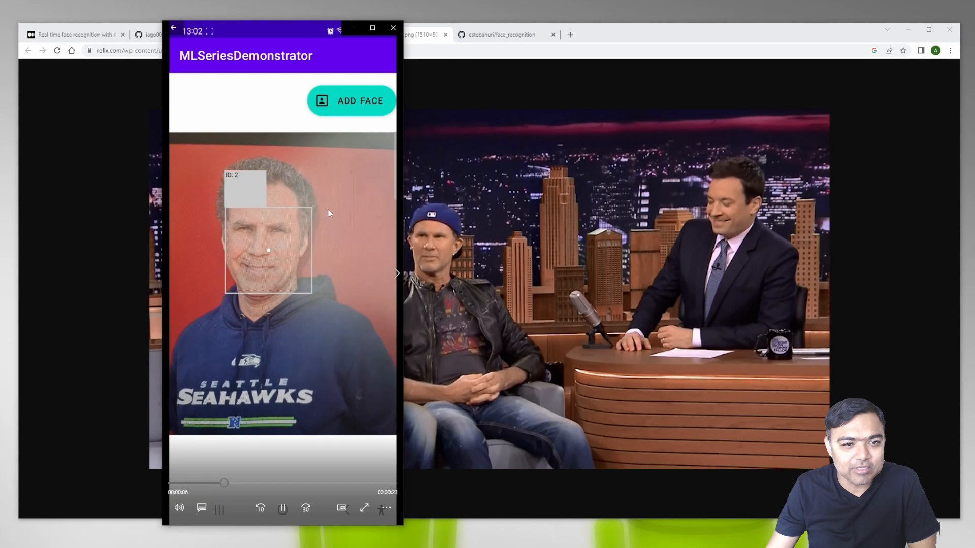
click(353, 100)
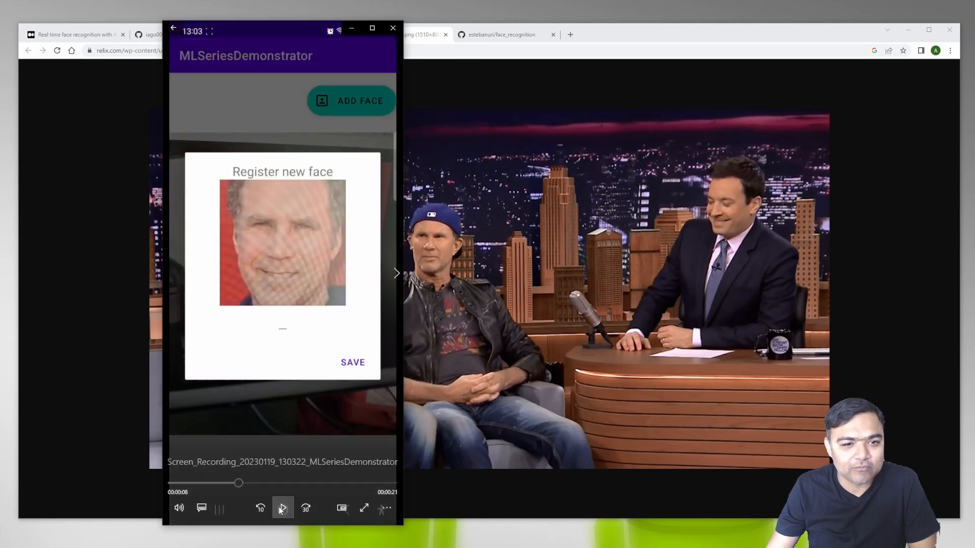
click(282, 507)
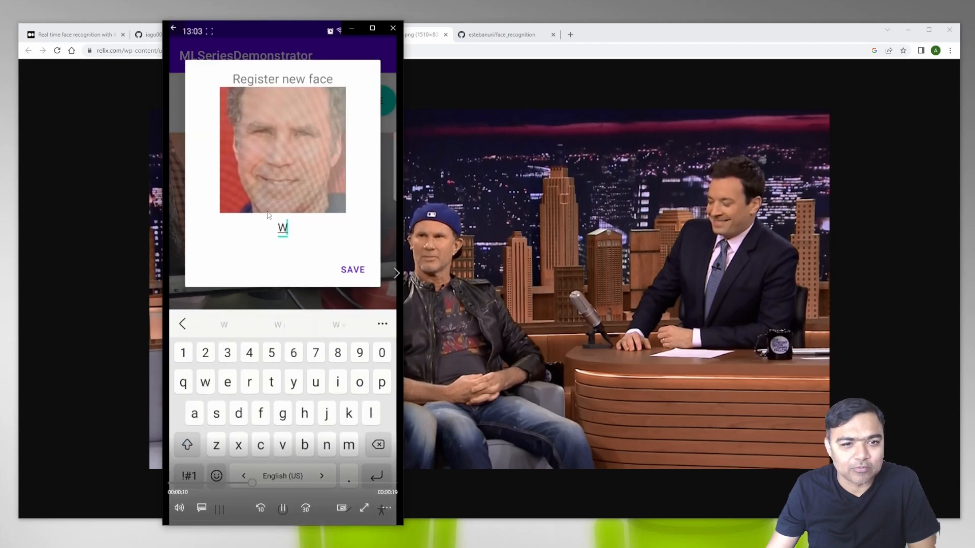
click(352, 269)
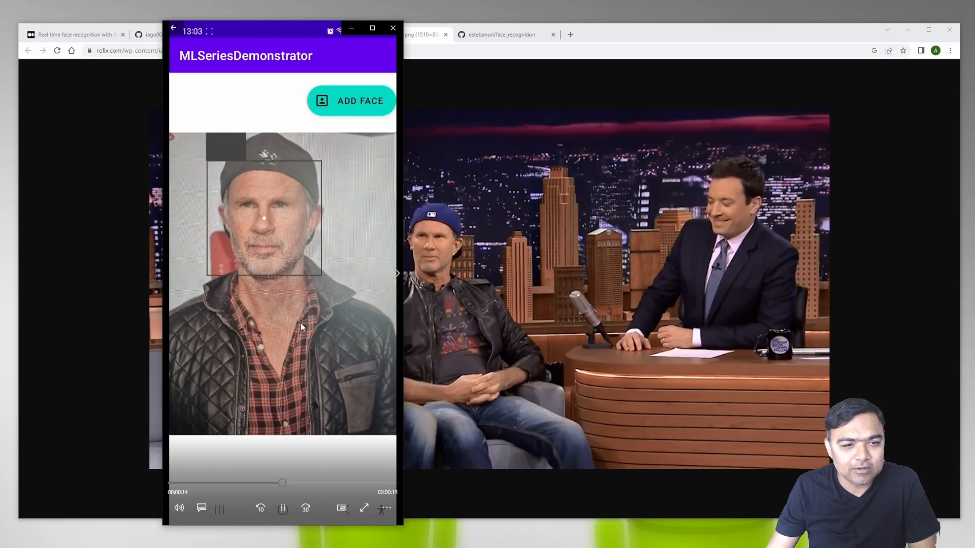
Continue playback to the second registration dialog where the face is named 'Chad'
click(352, 99)
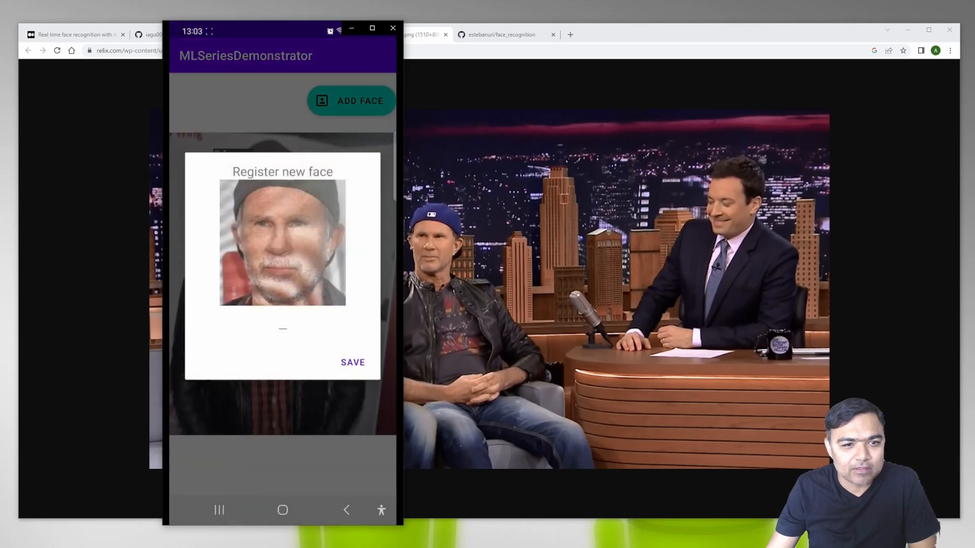
click(282, 327)
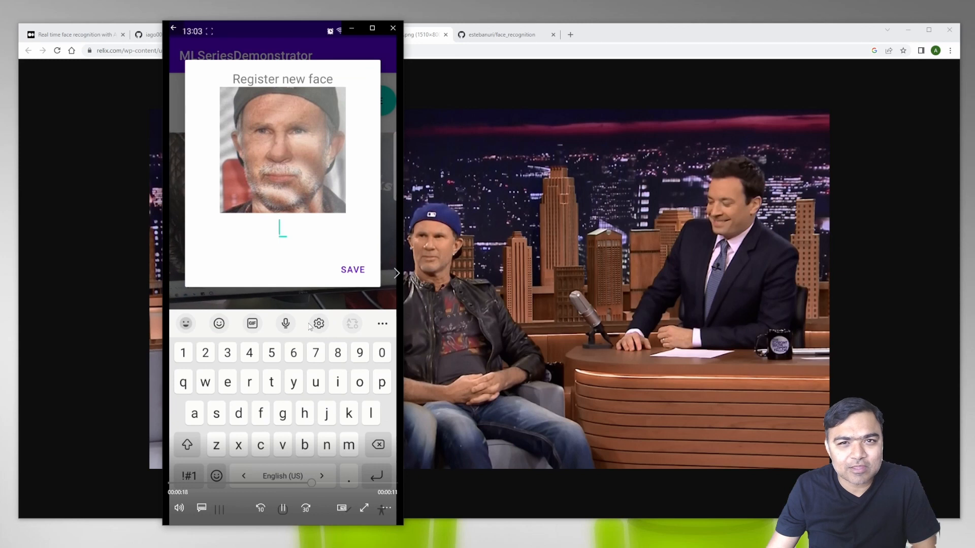
text(Chad)
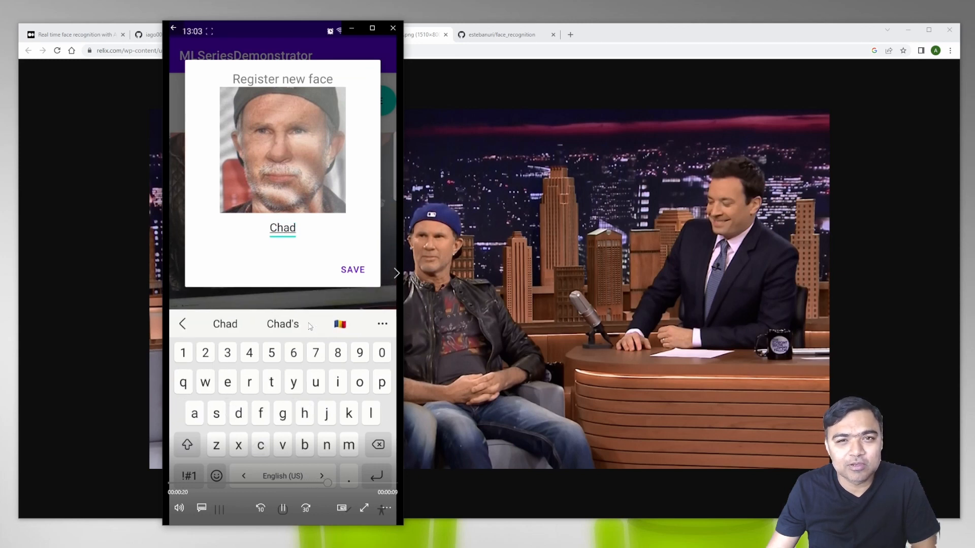
Continue the demo to the result labelling the two men as Will and Chad
click(353, 270)
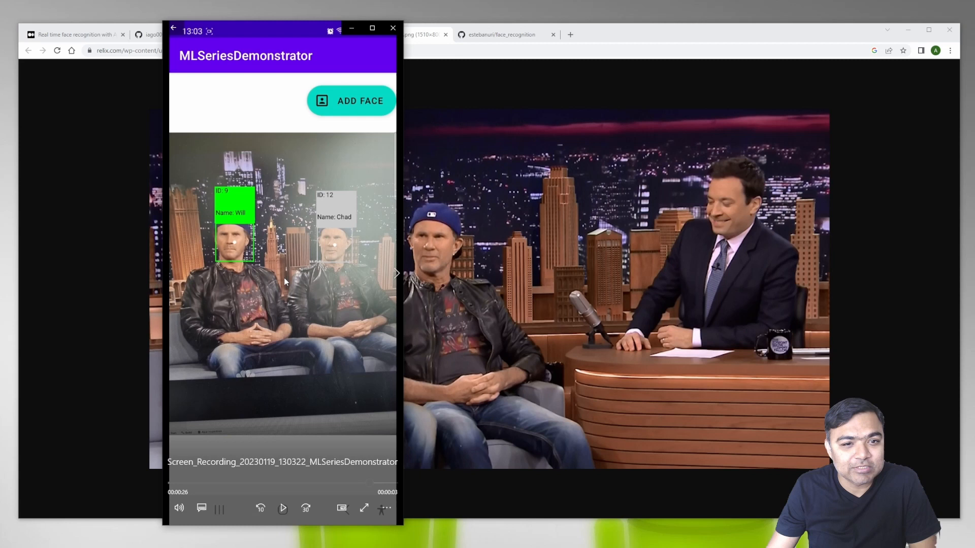
mouse_move(325, 238)
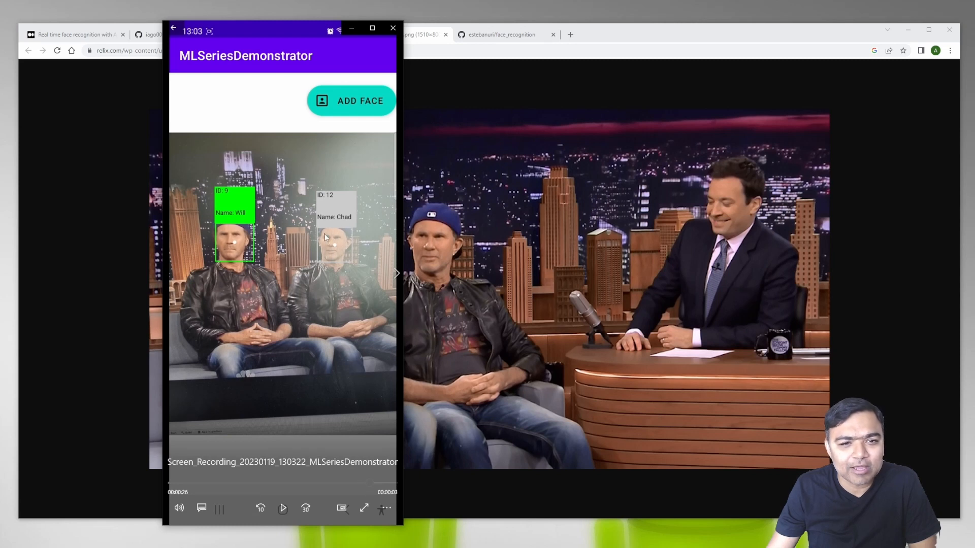
mouse_move(234, 240)
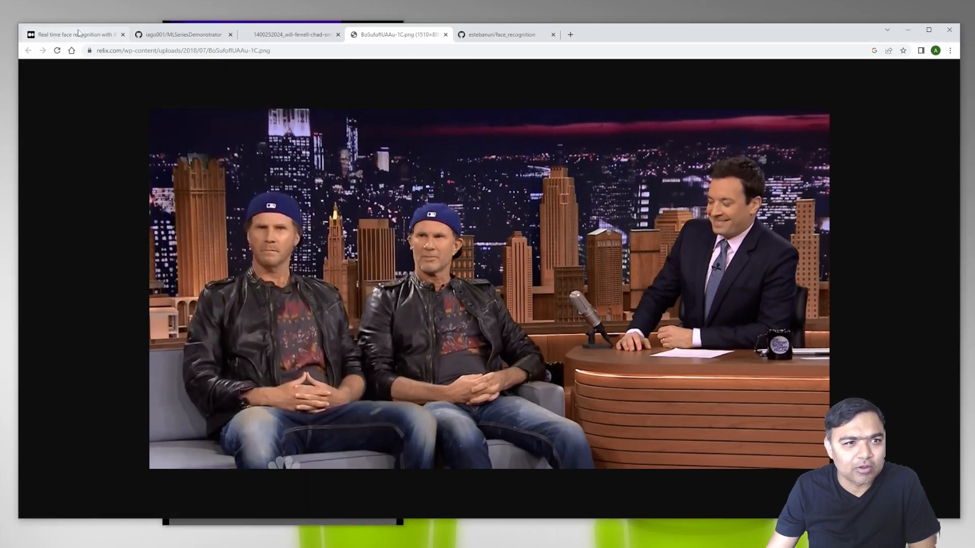
Show the Medium article 'Real time face recognition with Android + TensorFlow Lite'
click(76, 34)
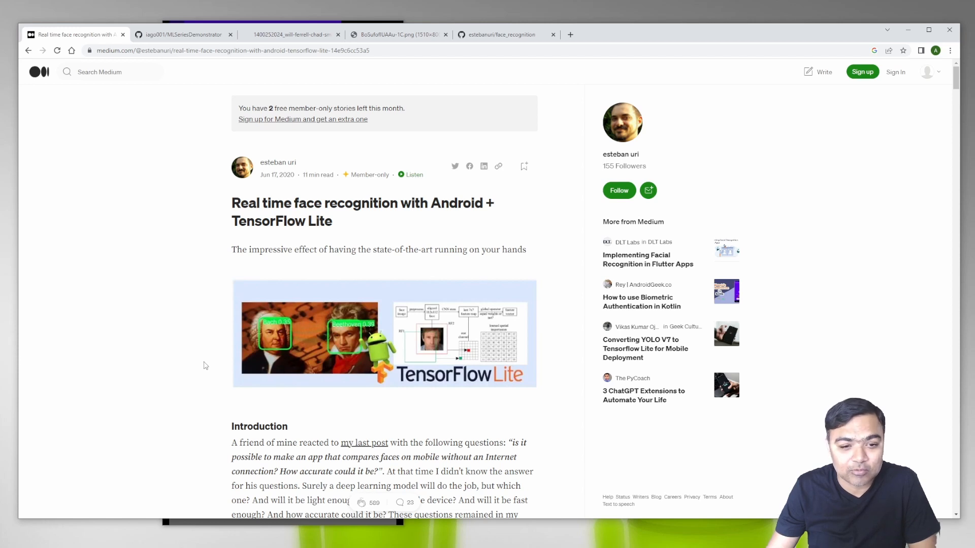
mouse_move(135, 369)
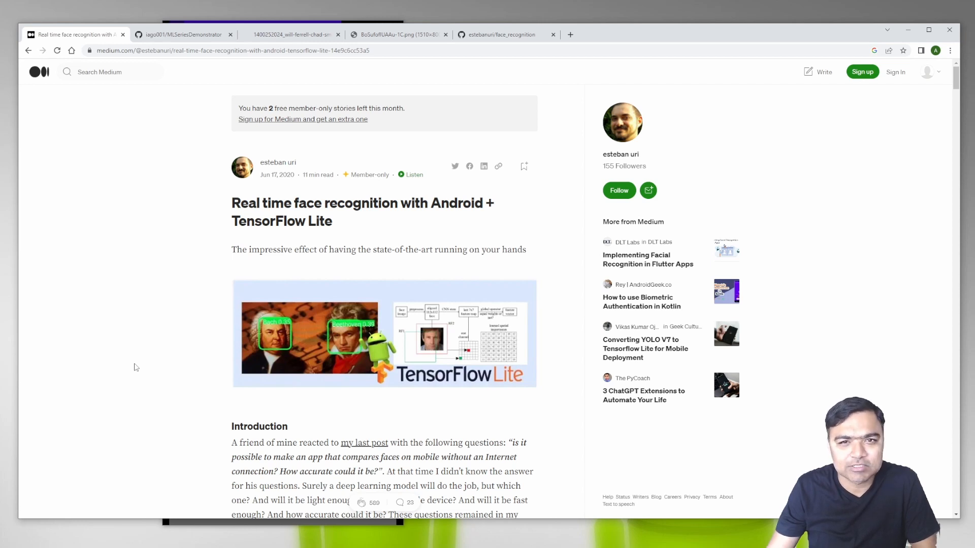
mouse_move(158, 378)
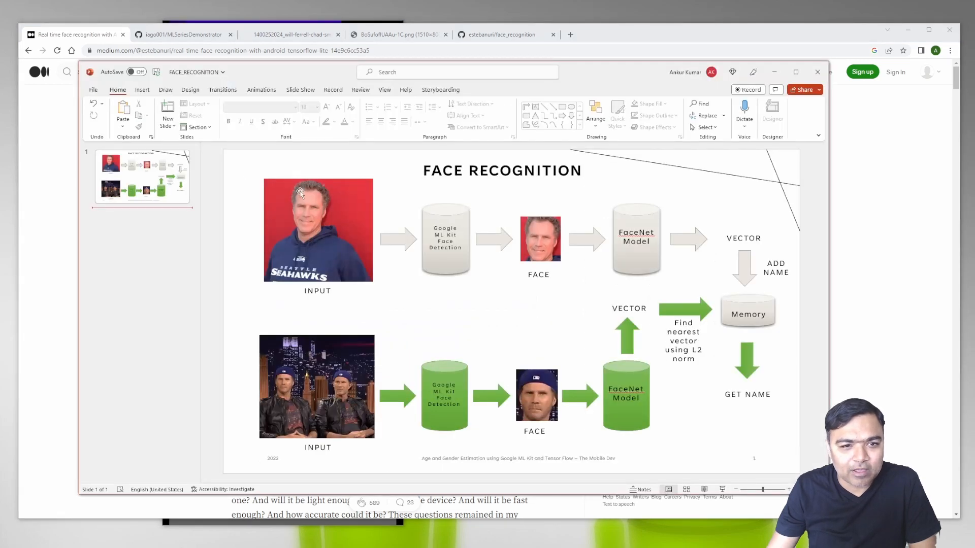
mouse_move(320, 246)
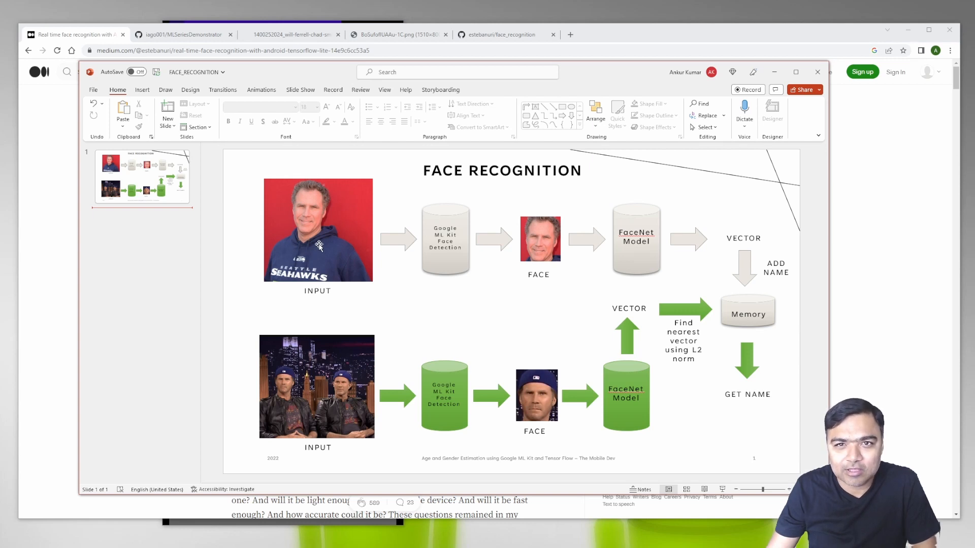
mouse_move(294, 193)
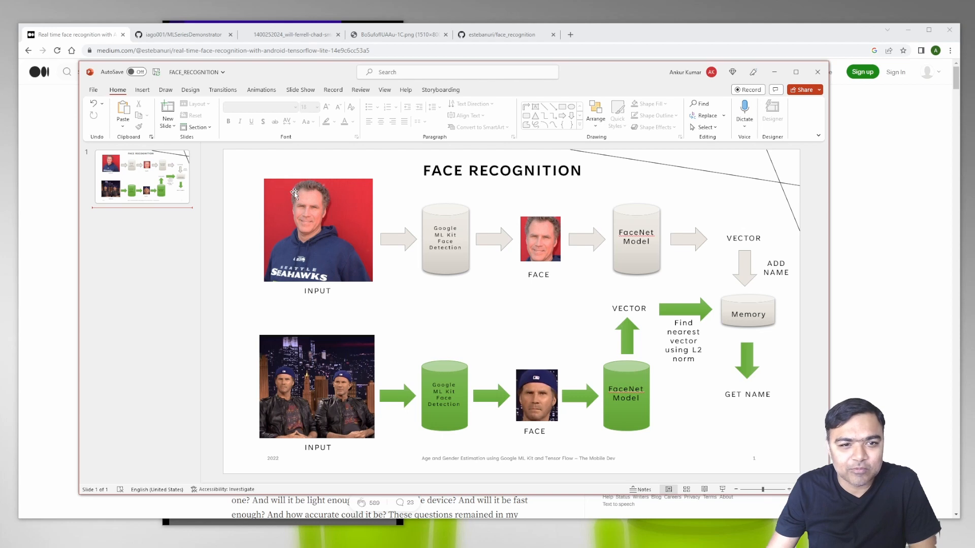
mouse_move(455, 270)
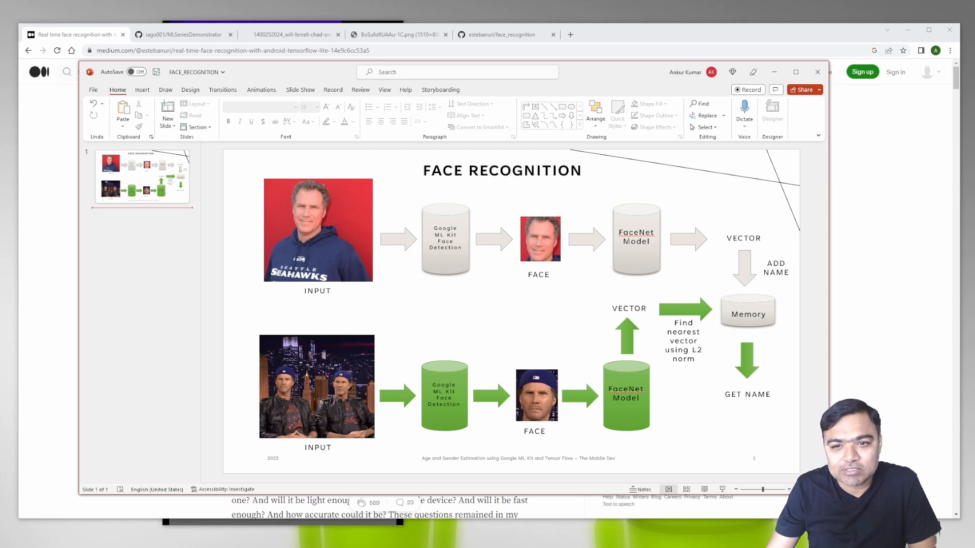
mouse_move(717, 227)
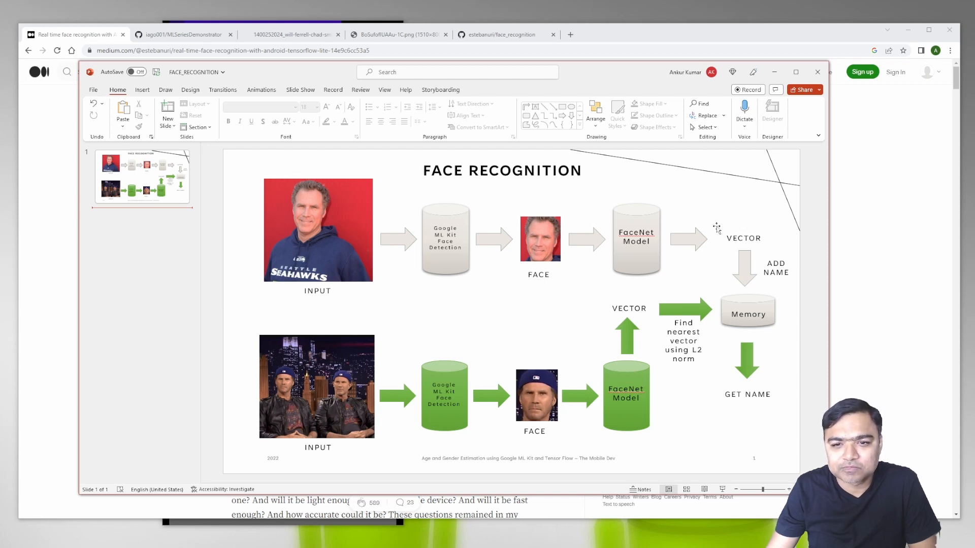
mouse_move(719, 228)
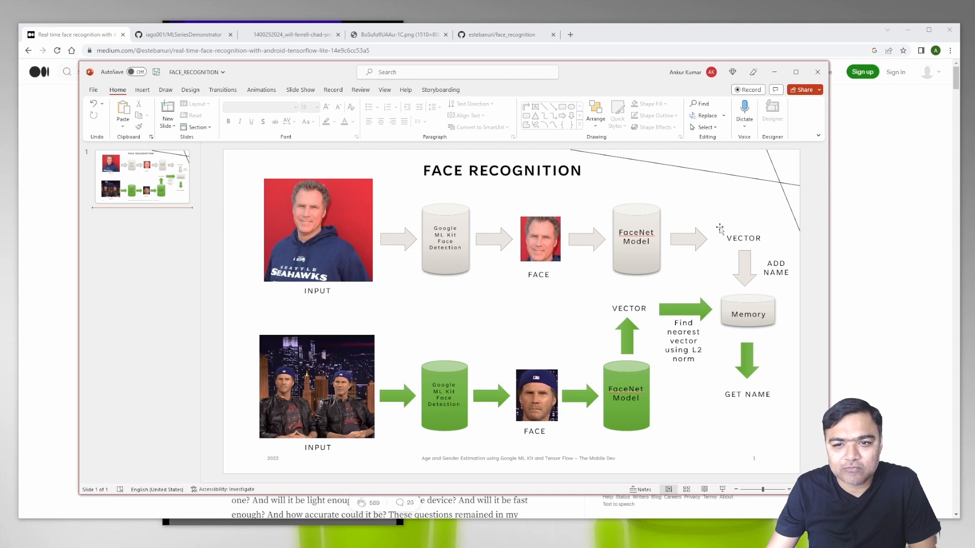
mouse_move(760, 226)
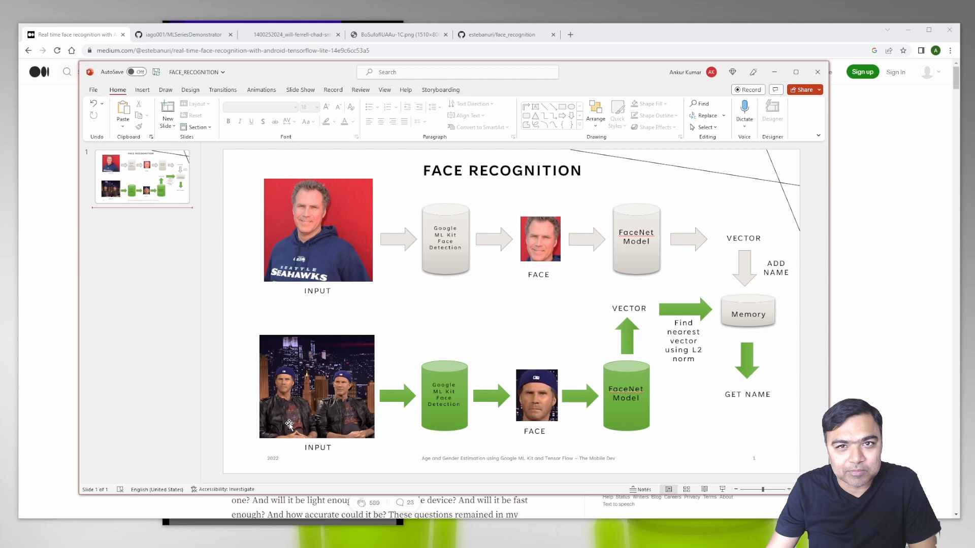
mouse_move(445, 407)
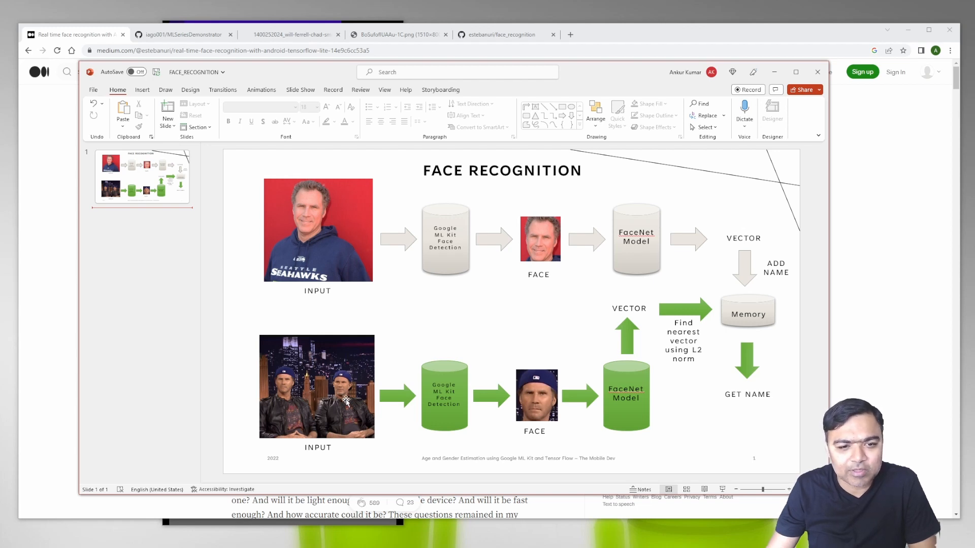
mouse_move(449, 417)
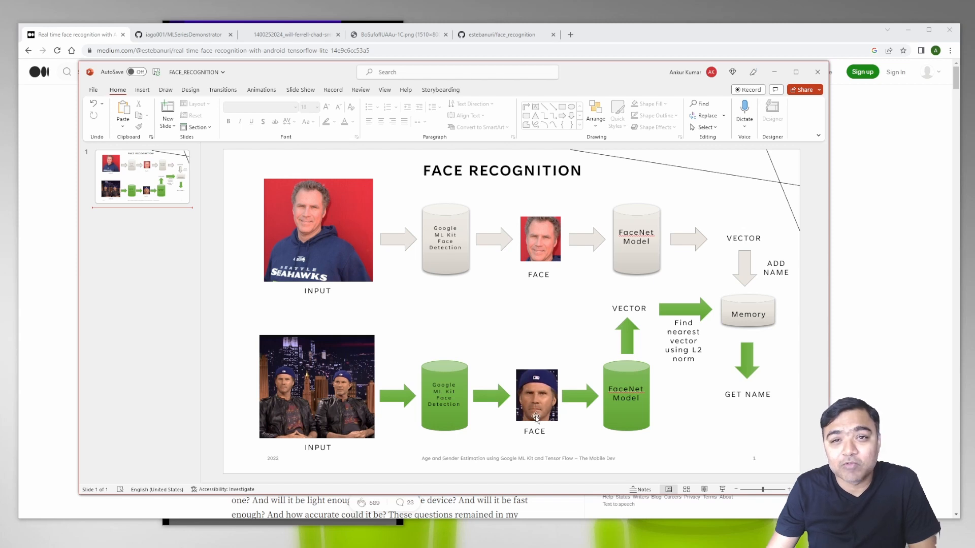
mouse_move(623, 326)
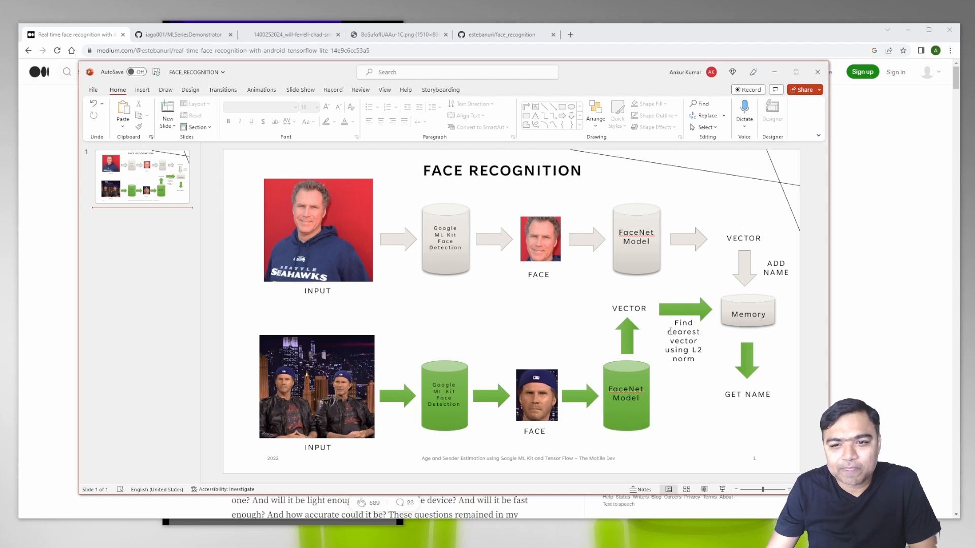
mouse_move(727, 345)
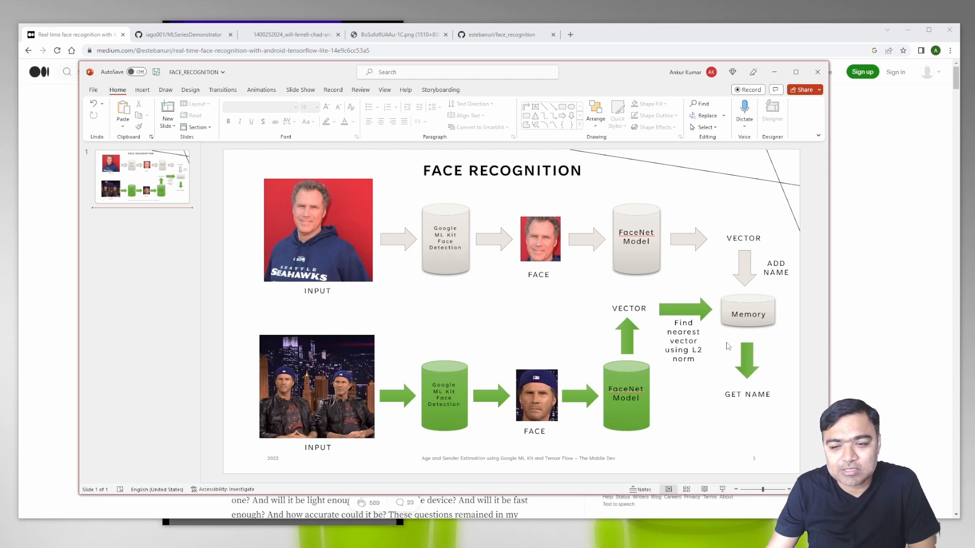
mouse_move(739, 339)
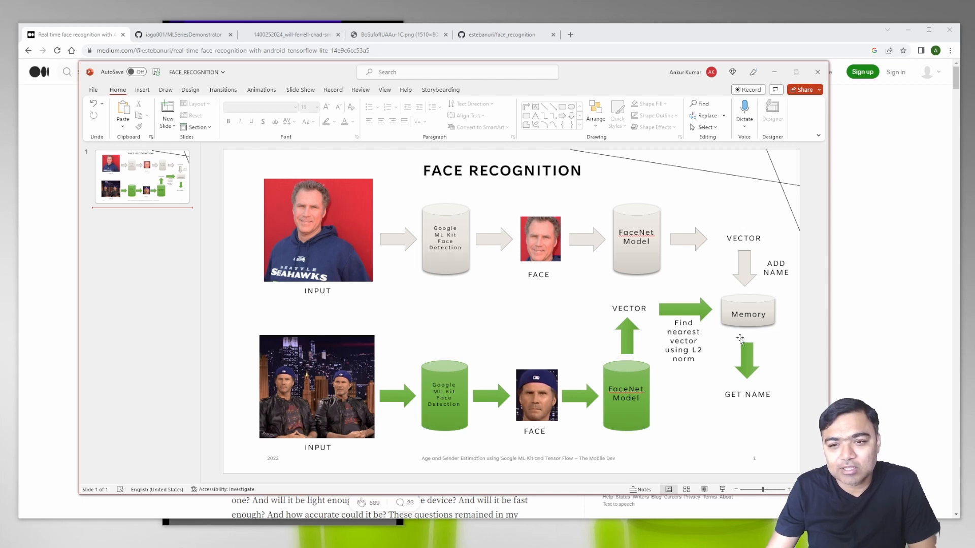
mouse_move(737, 406)
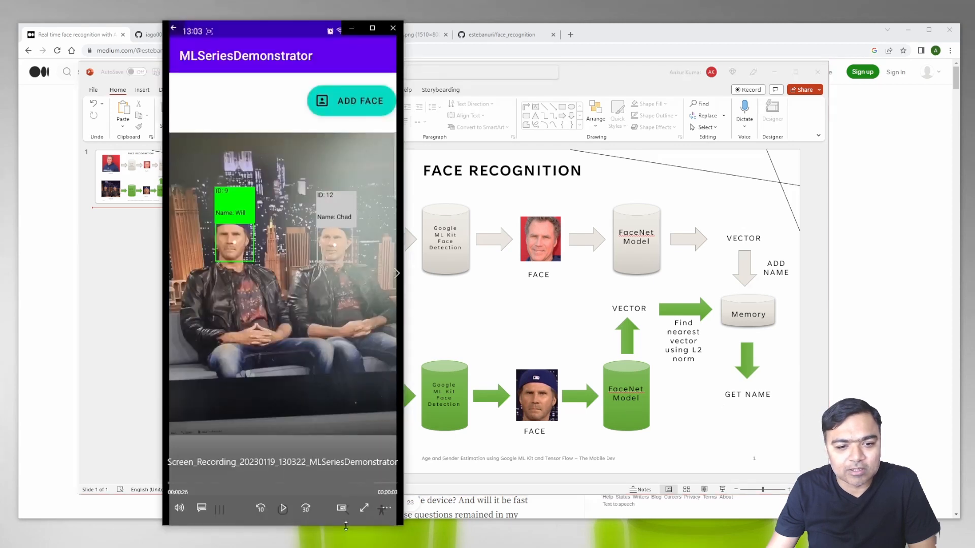
mouse_move(224, 254)
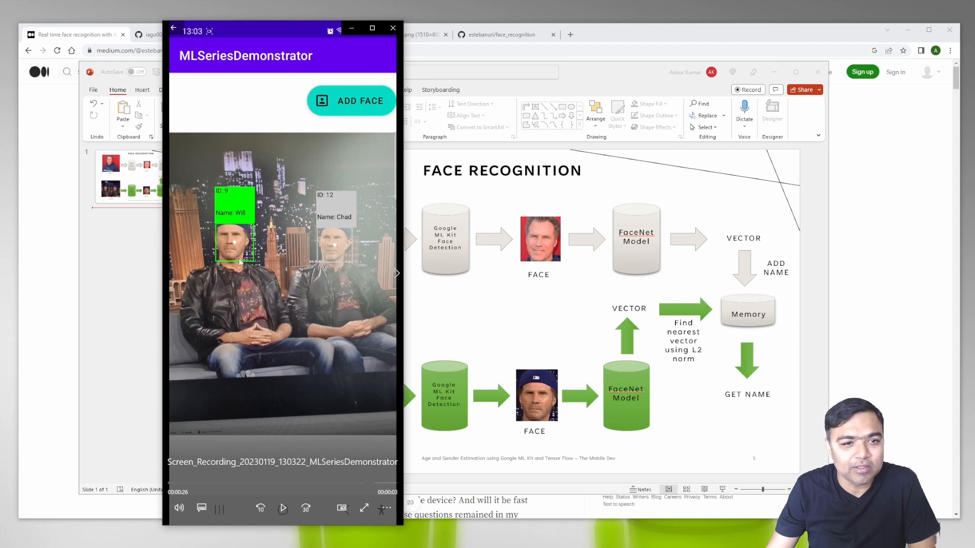
mouse_move(315, 285)
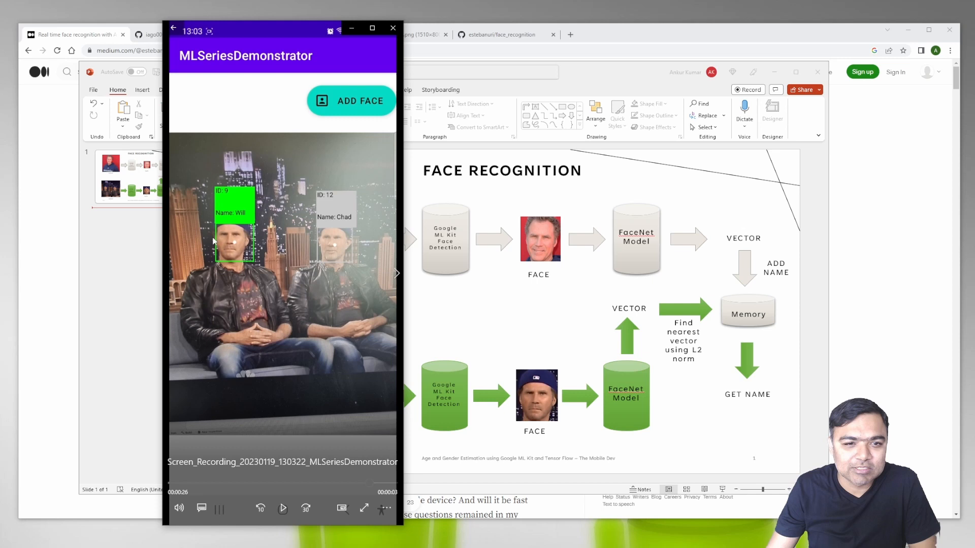
mouse_move(338, 261)
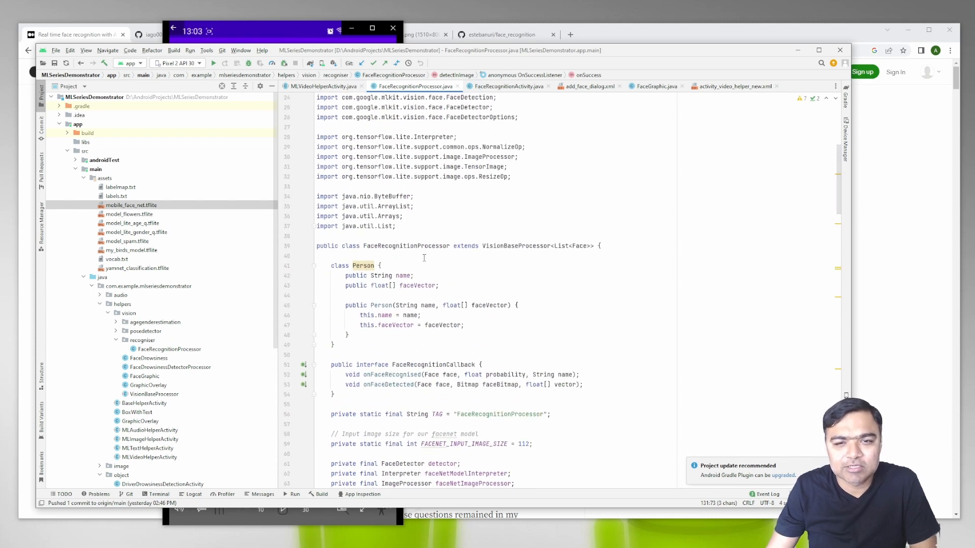
Browse the MLSeriesDemonstrator README past the demos of the app's other features
click(76, 34)
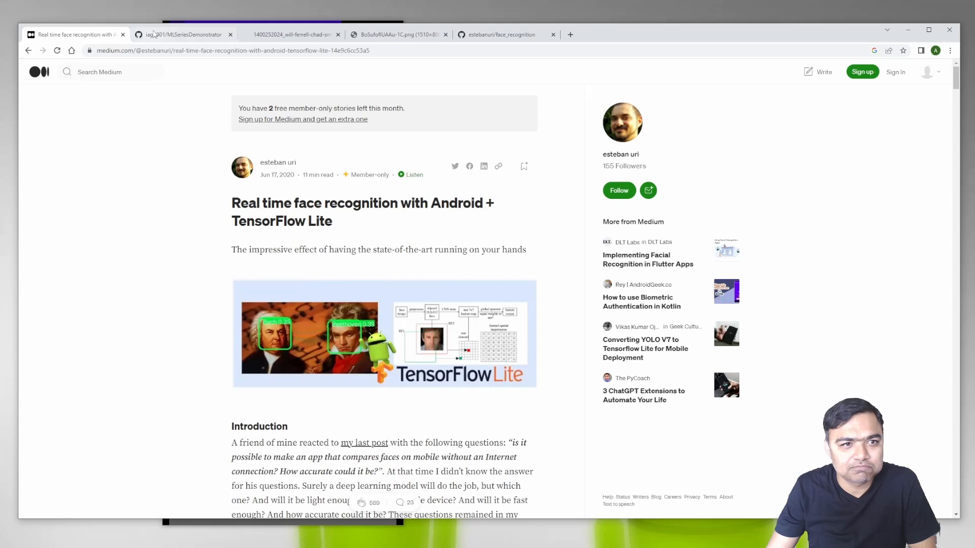
click(182, 35)
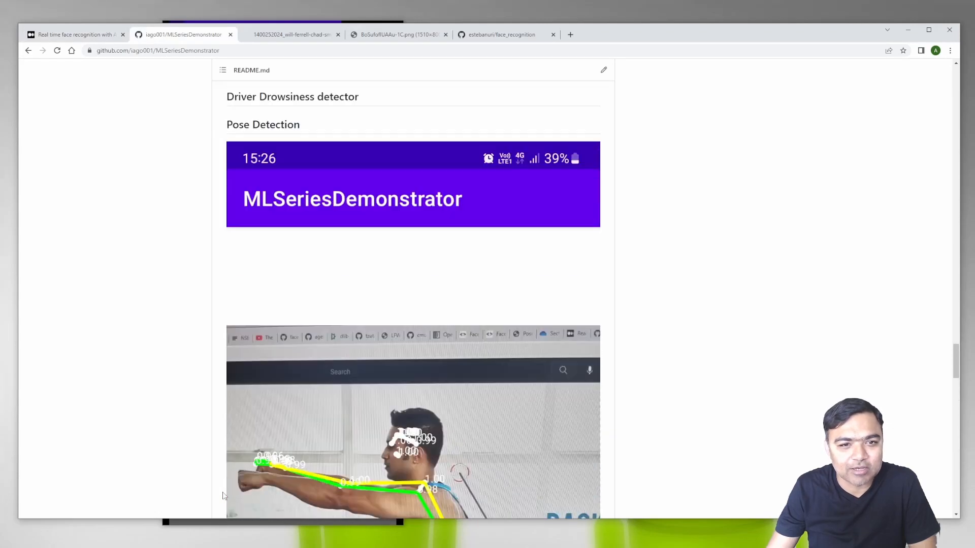
scroll(down, 3)
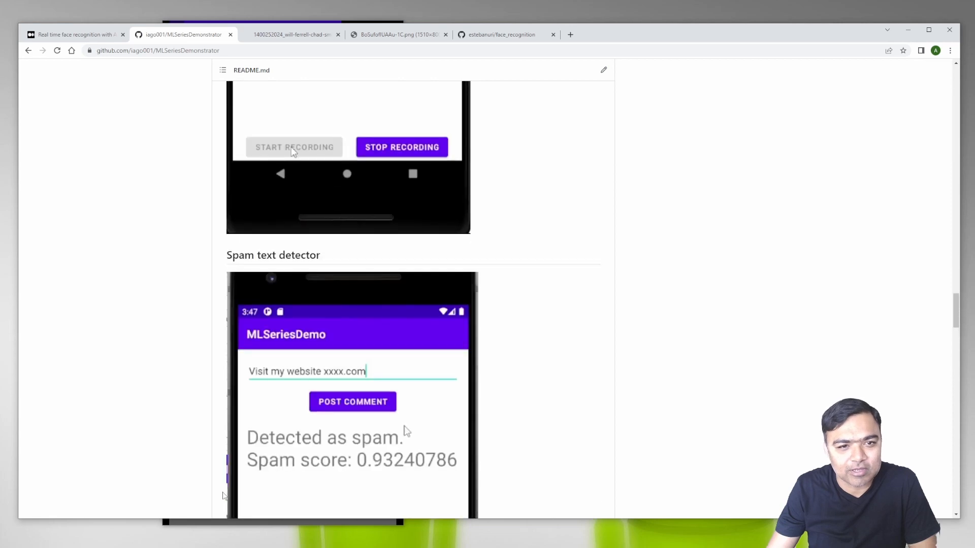
scroll(down, 3)
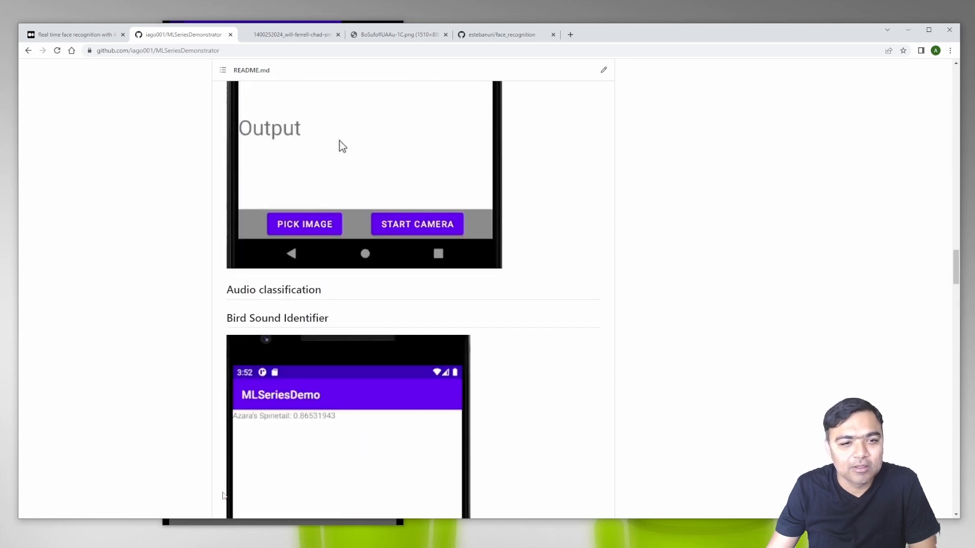
scroll(down, 3)
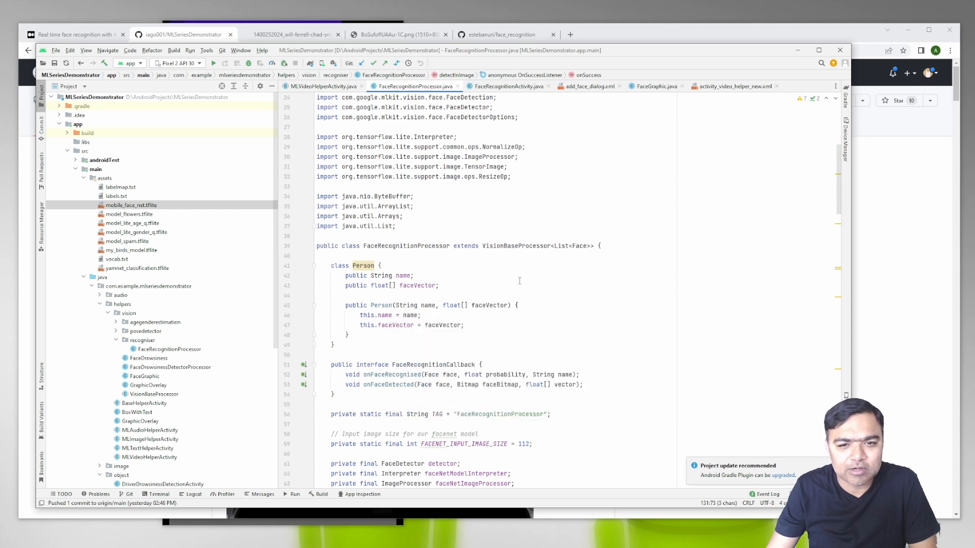
mouse_move(508, 282)
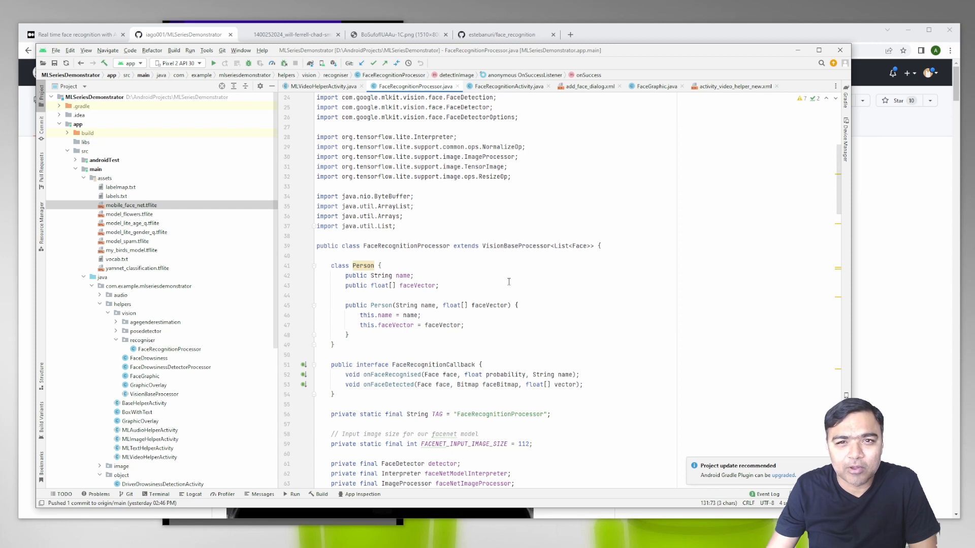
Show MLVideoHelperActivity.java with its class name selected and read down the file
click(327, 86)
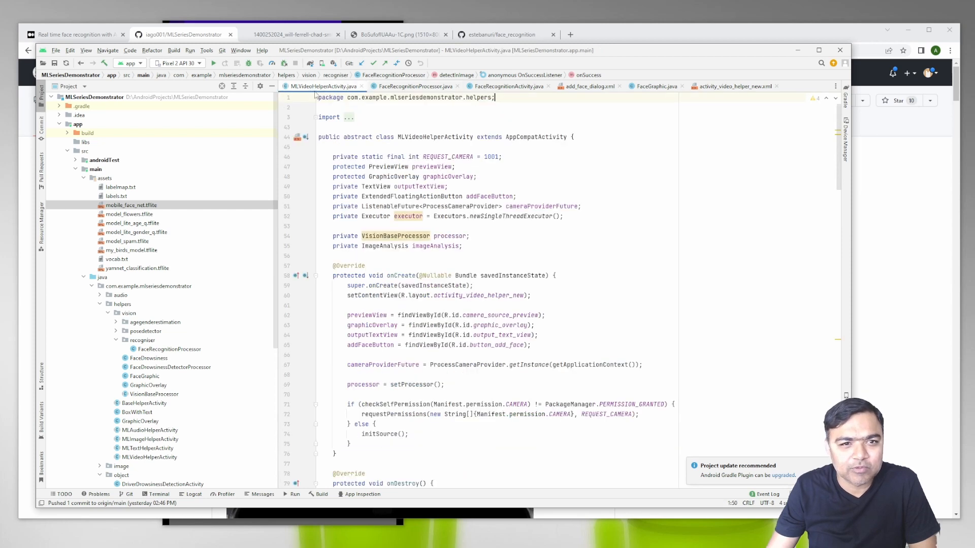
double_click(435, 137)
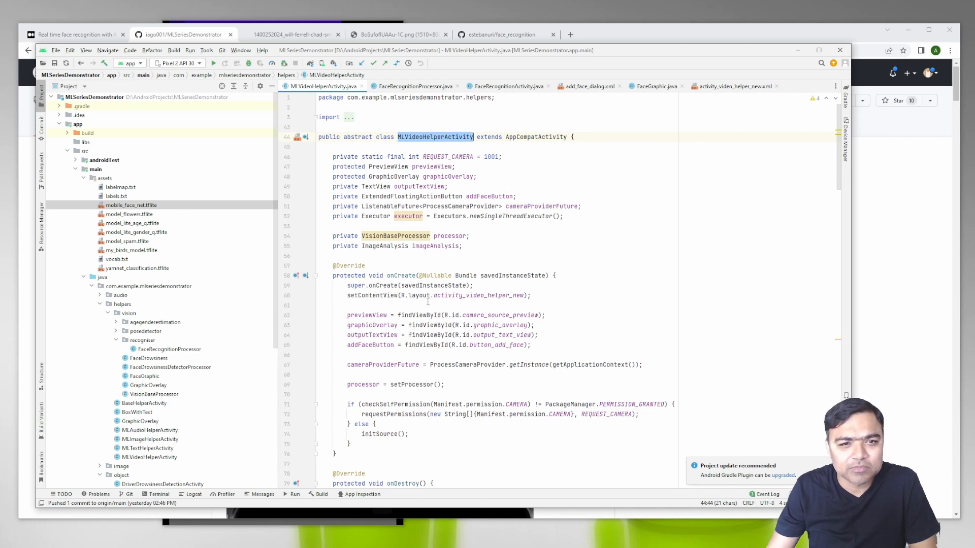
scroll(down, 3)
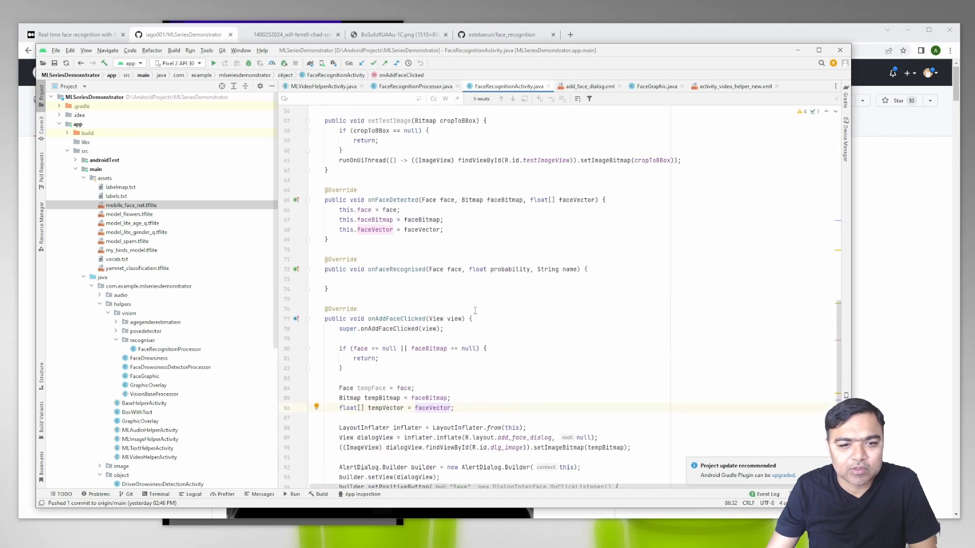
mouse_move(543, 253)
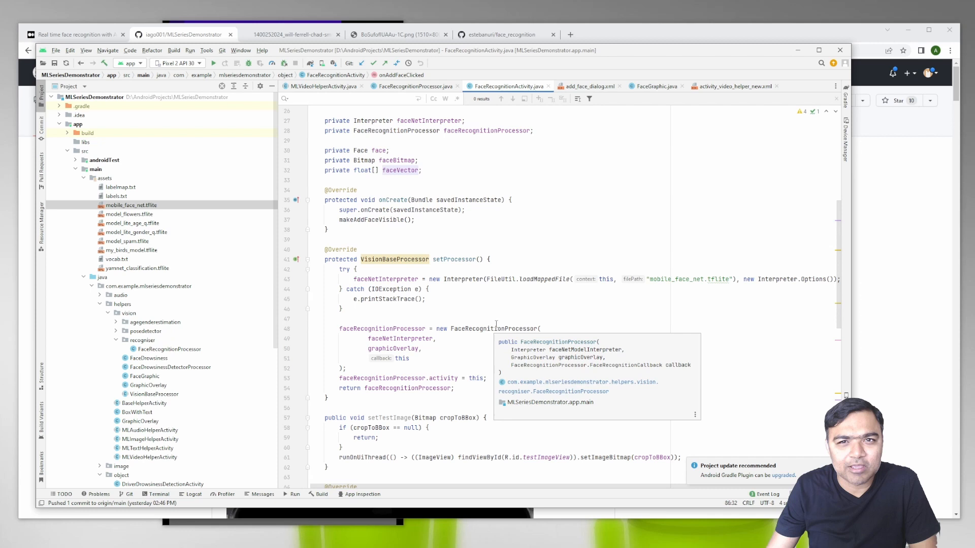
Check FaceRecognitionActivity's mobile_face_net.tflite loading and the assets file, ending on FaceRecognitionProcessor
click(470, 322)
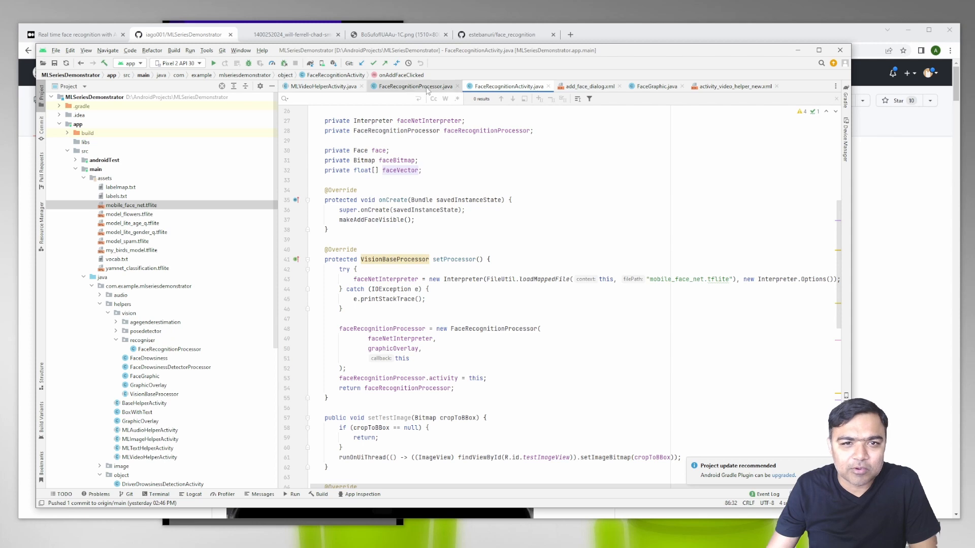
click(415, 85)
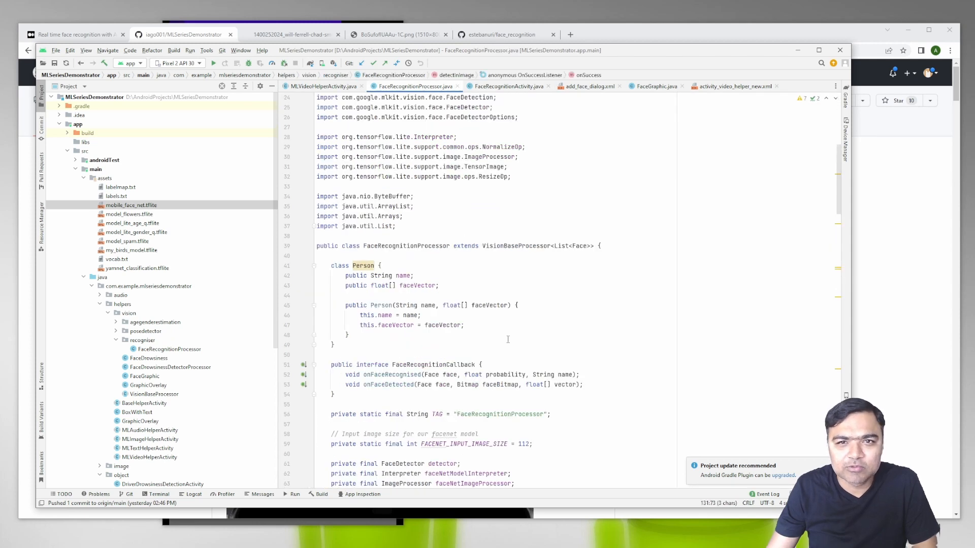
click(511, 85)
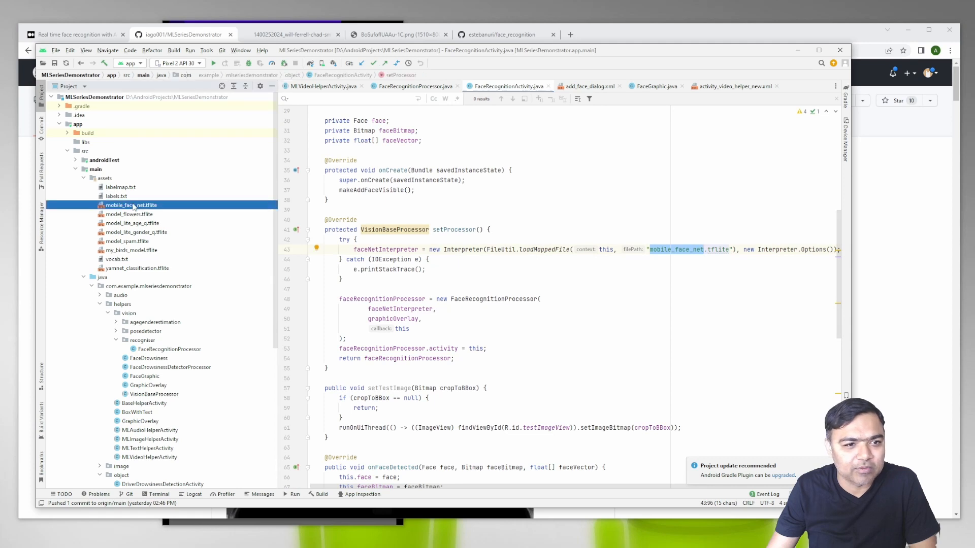
click(119, 187)
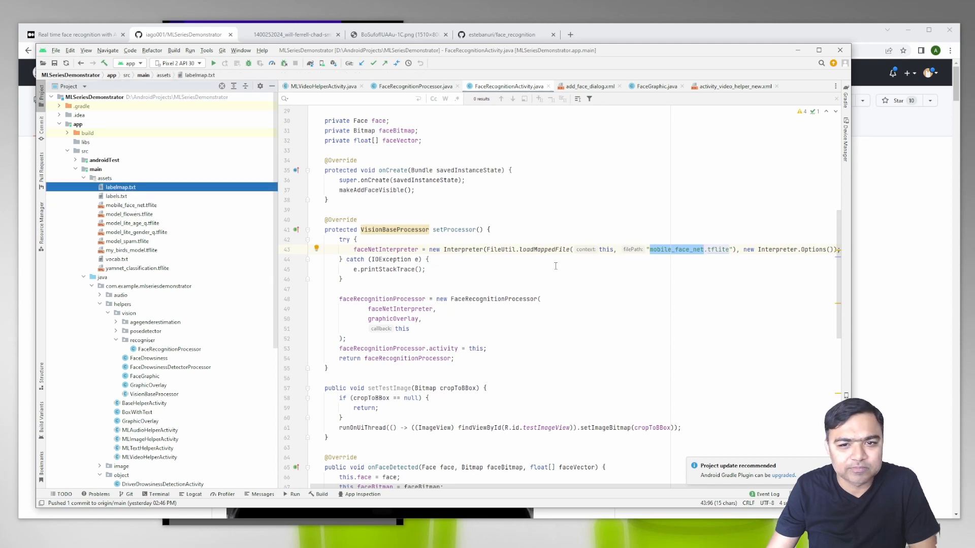
click(414, 86)
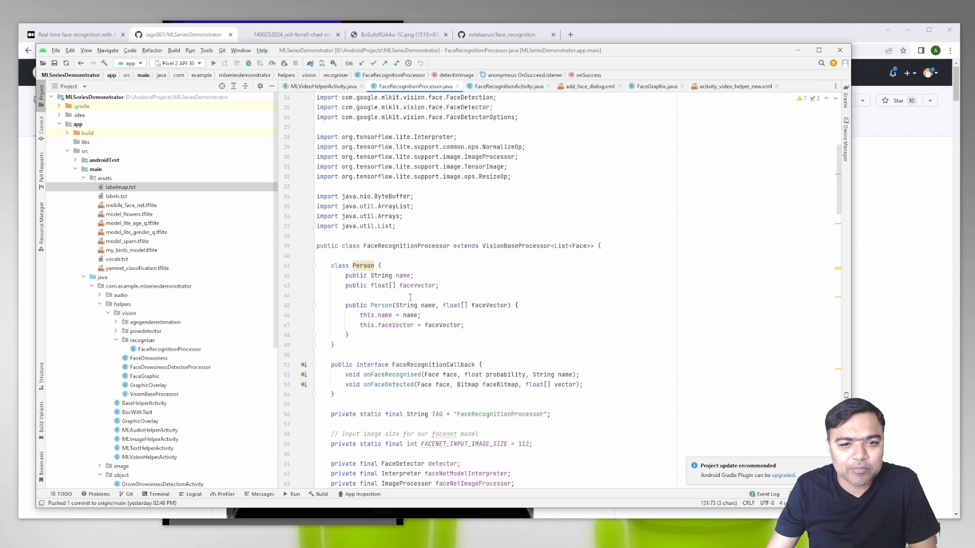
Read down FaceRecognitionProcessor.java through its detectInImage face detection code
scroll(down, 3)
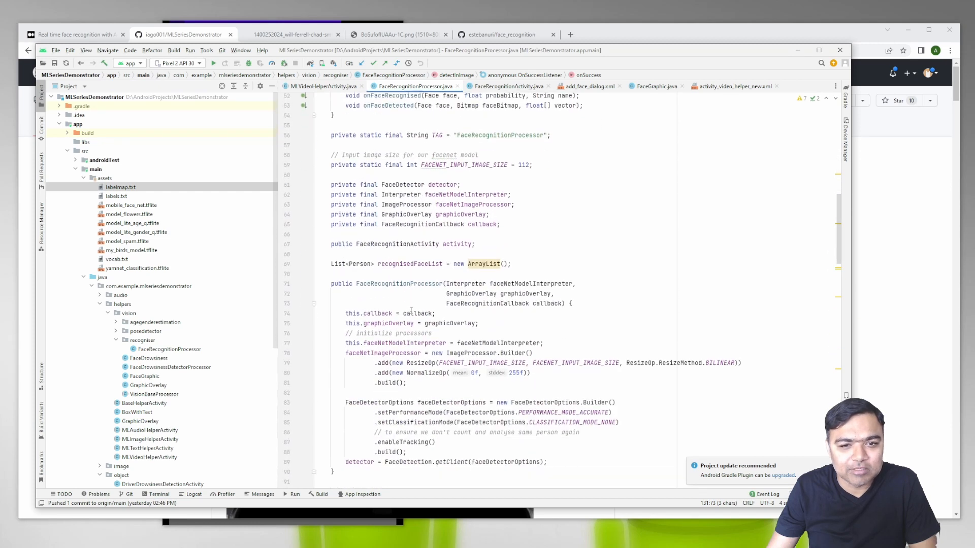
scroll(down, 3)
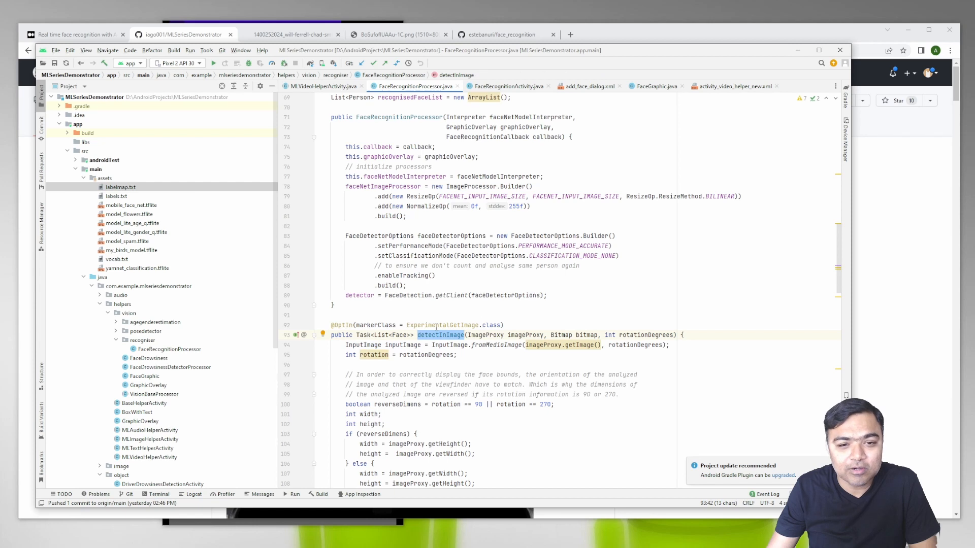
scroll(down, 3)
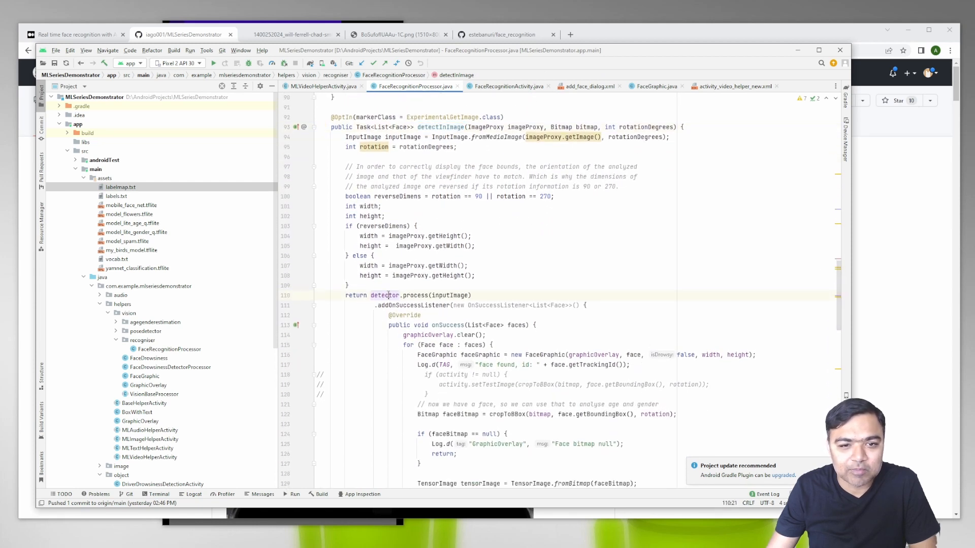
scroll(down, 3)
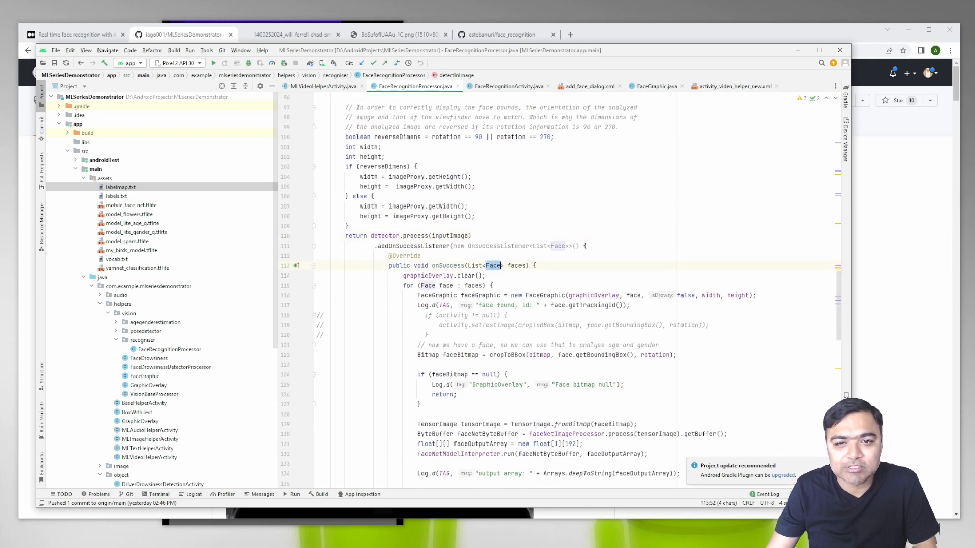
scroll(down, 3)
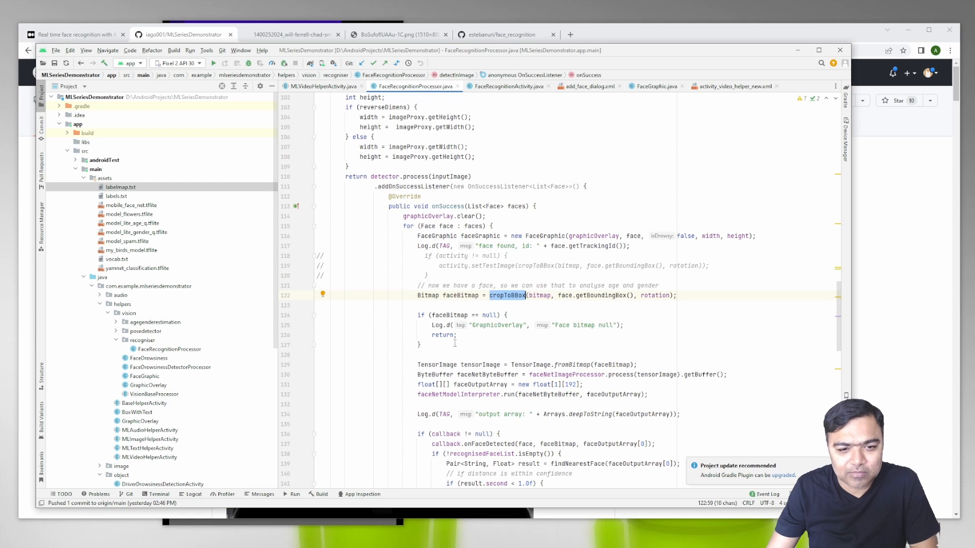
scroll(down, 3)
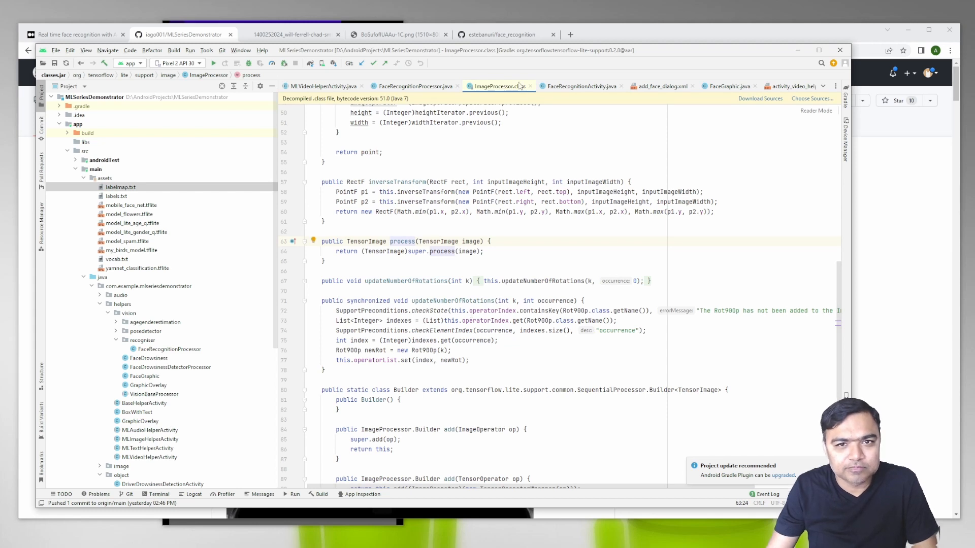
Highlight the NormalizeOp(0f, 255f) preprocessing call in FaceRecognitionProcessor and continue to the FaceNet interpreter run
click(412, 86)
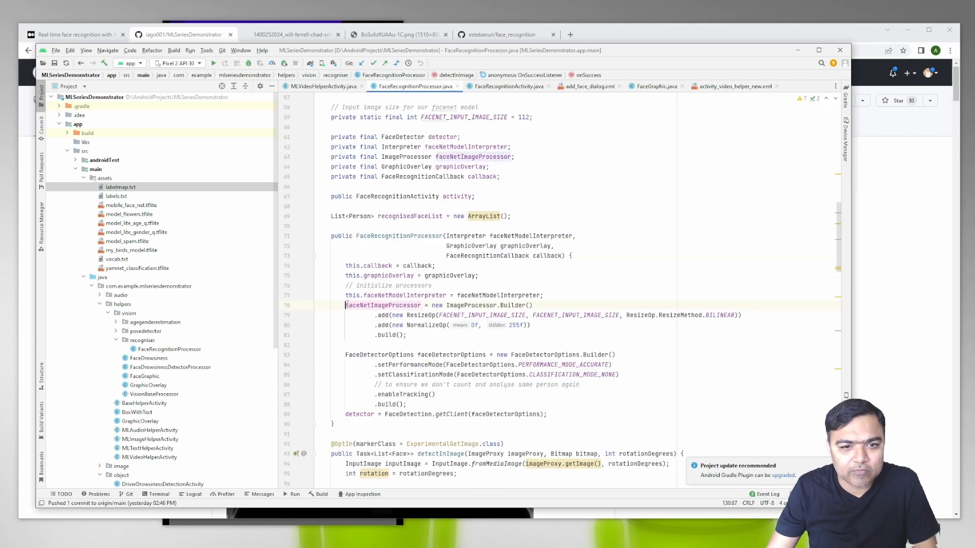
drag(345, 305, 408, 335)
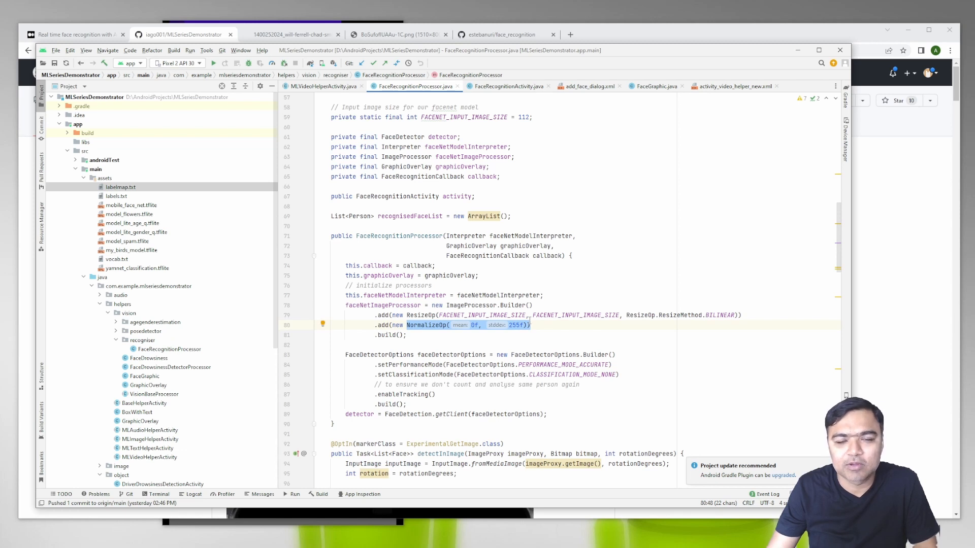
scroll(down, 3)
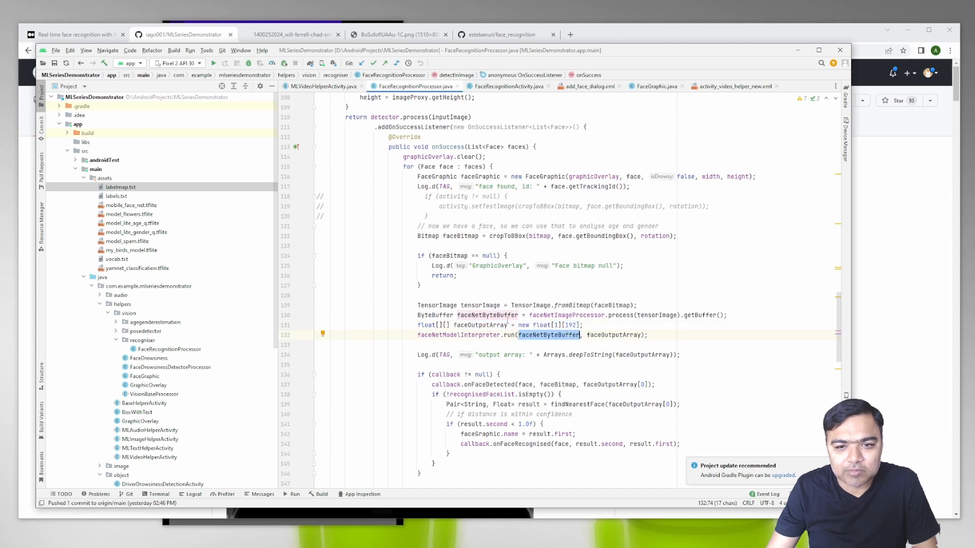
scroll(down, 3)
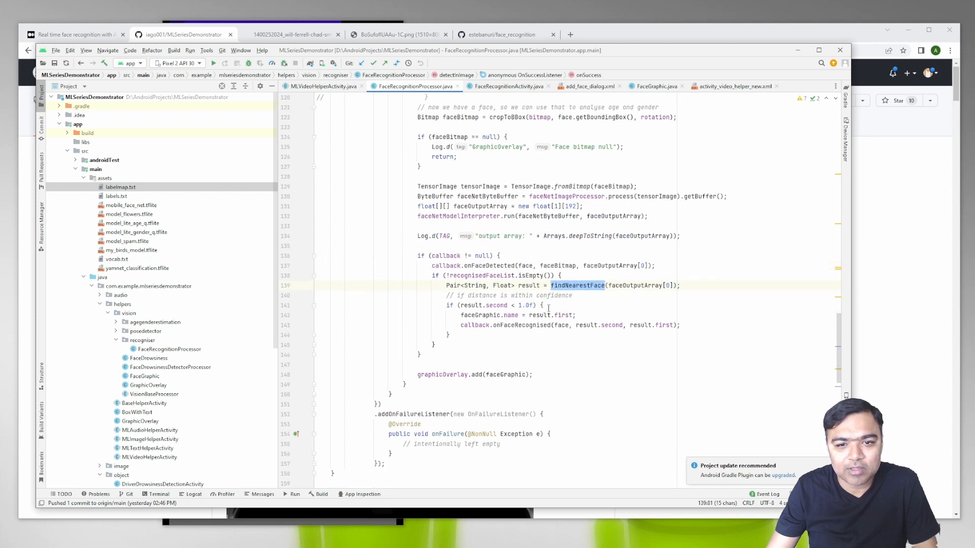
scroll(down, 3)
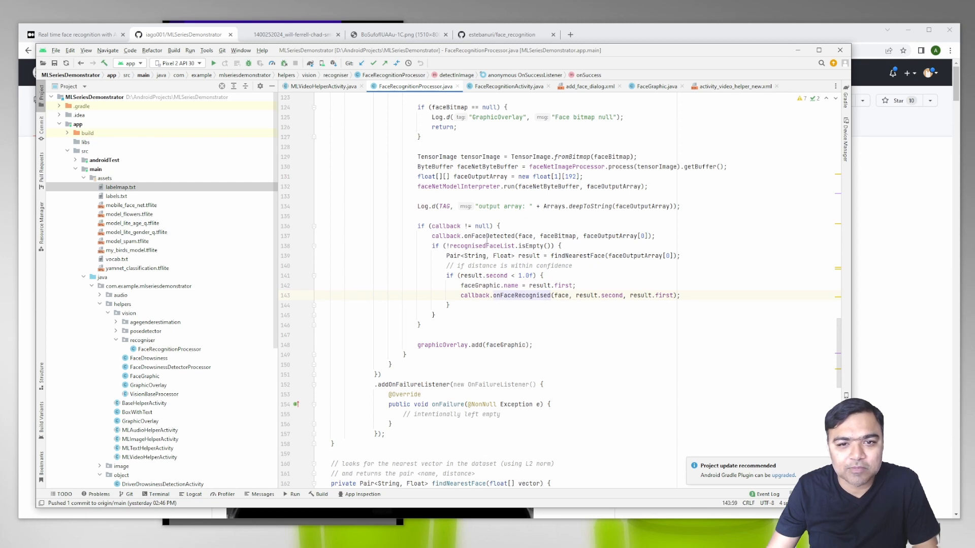
click(508, 87)
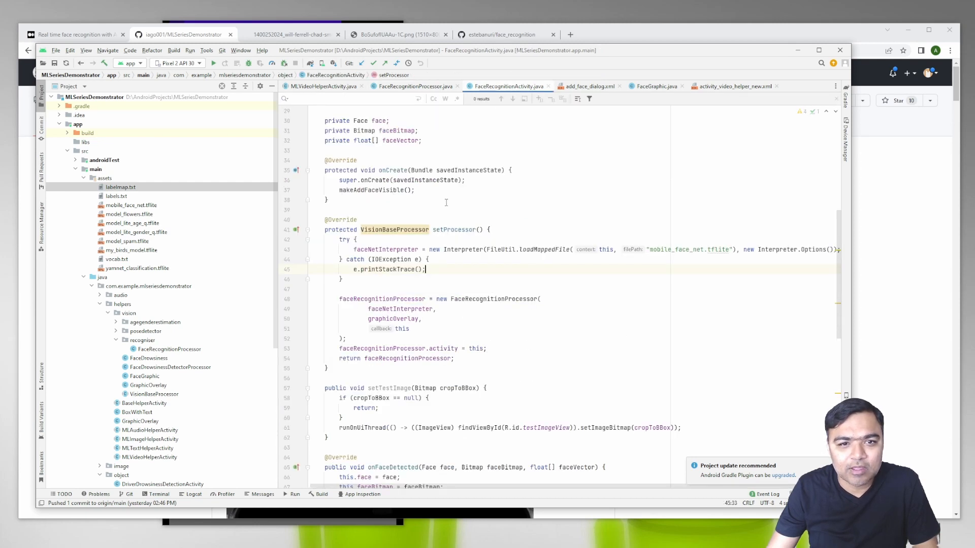
scroll(down, 3)
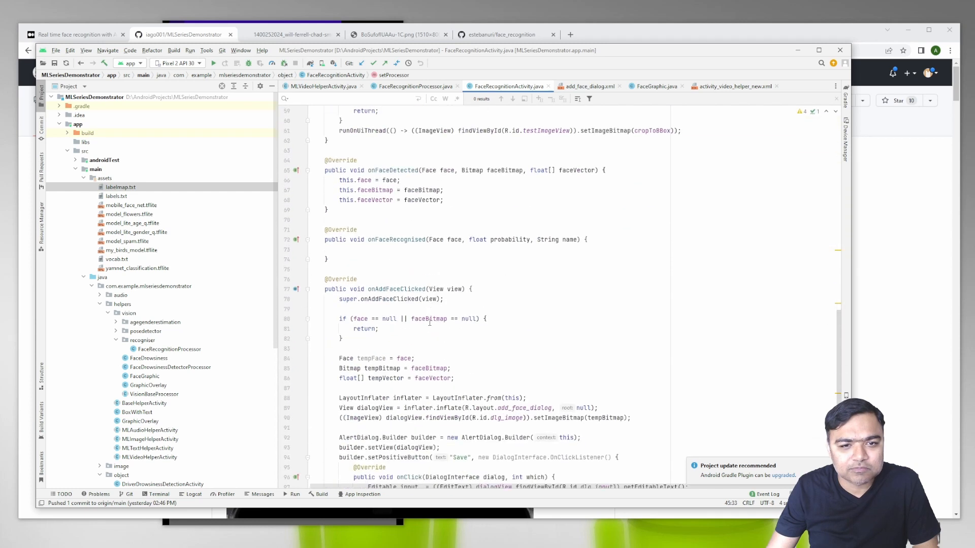
scroll(down, 3)
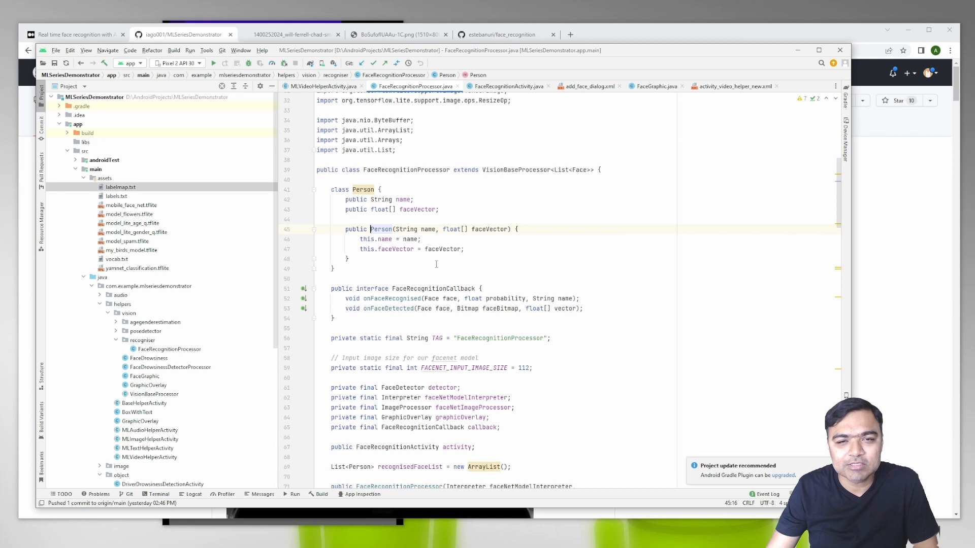
mouse_move(425, 323)
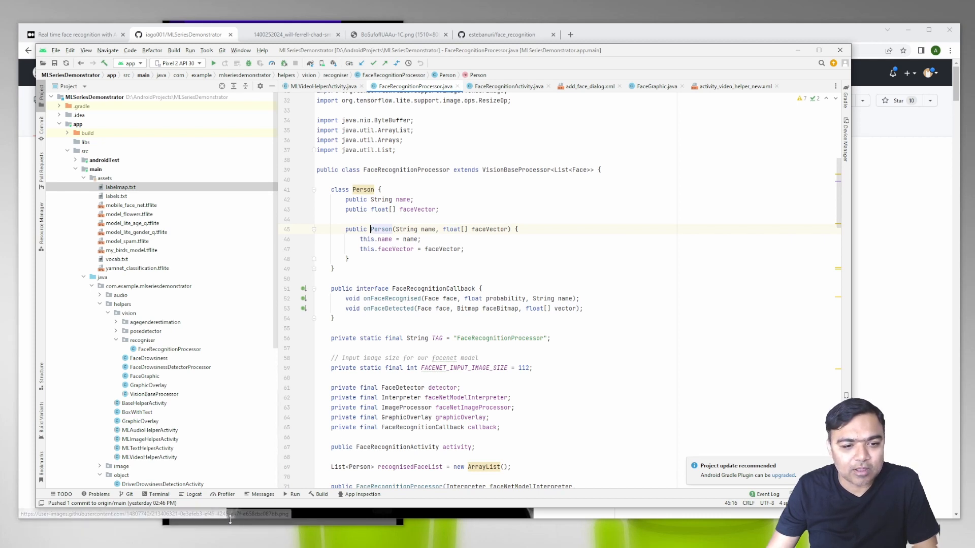
Switch from the GitHub repository to the Medium article on real-time face recognition with TensorFlow Lite
click(183, 35)
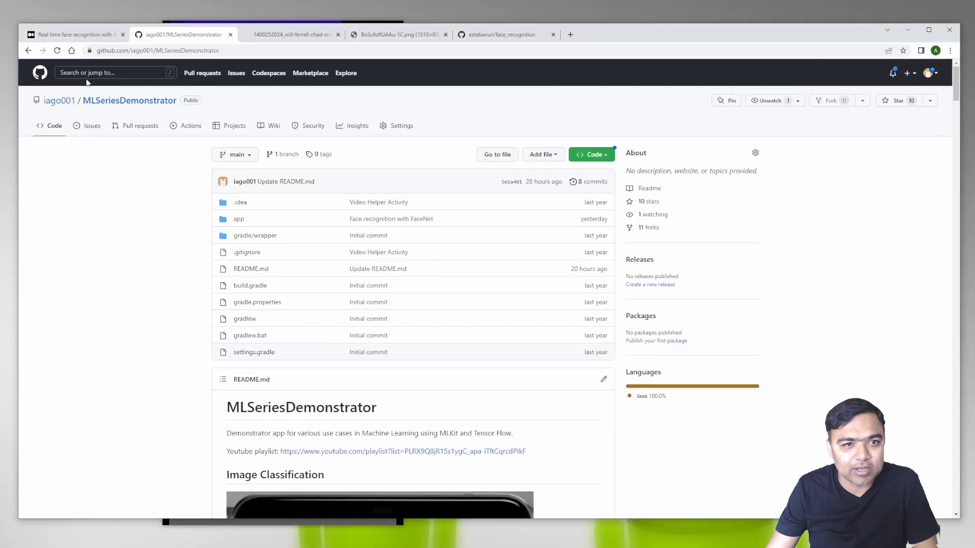
click(76, 35)
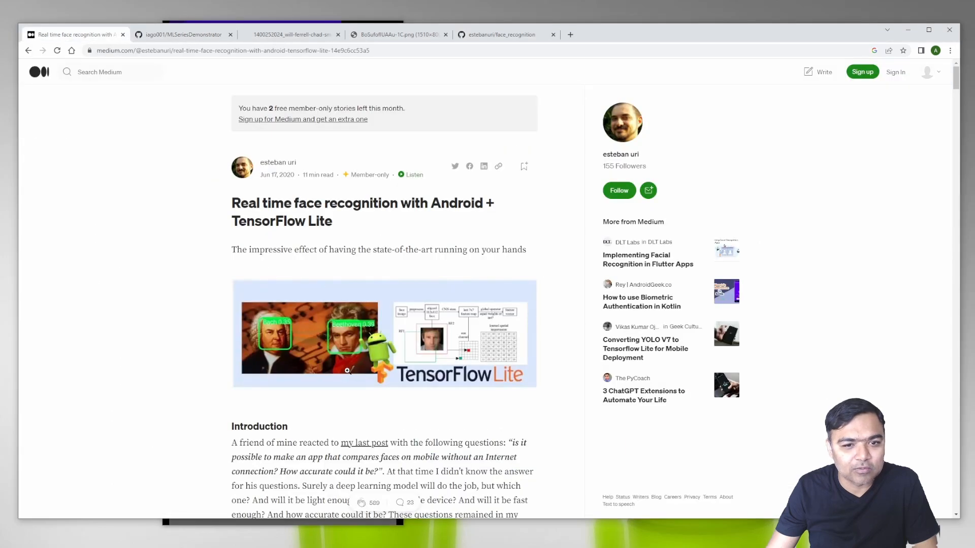
mouse_move(307, 89)
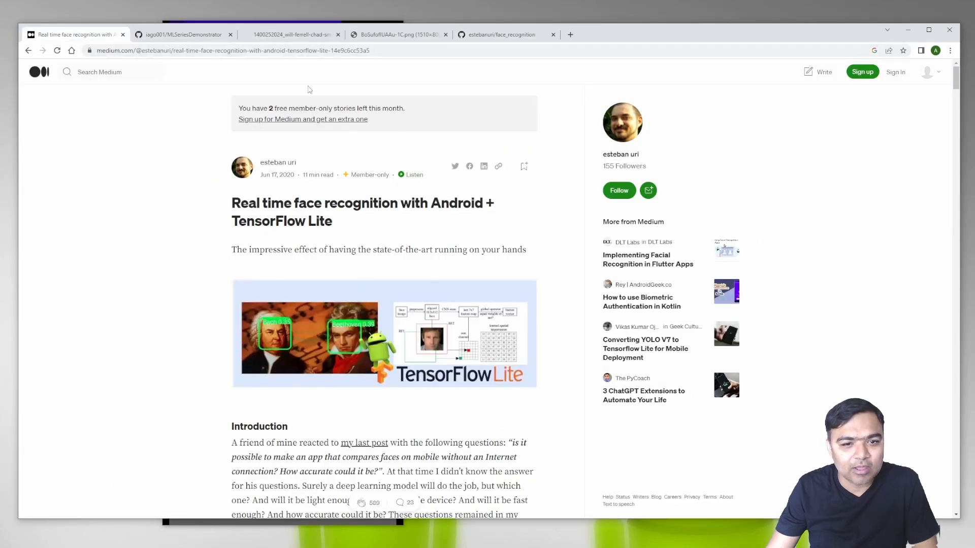